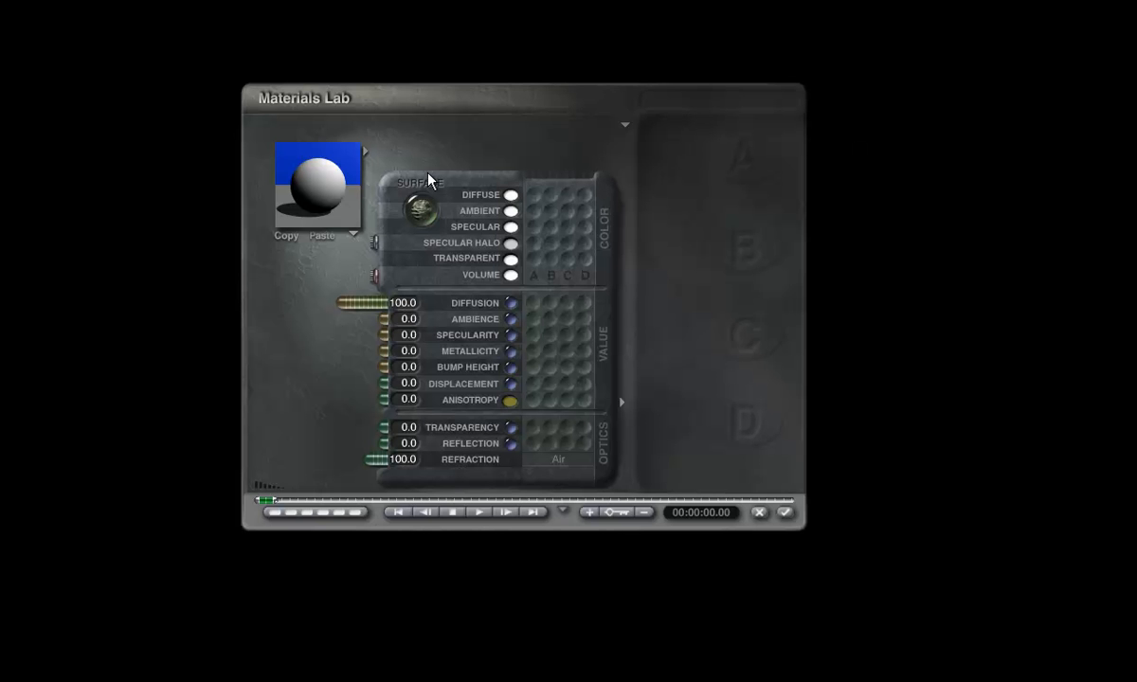
pyautogui.moveTo(333, 307)
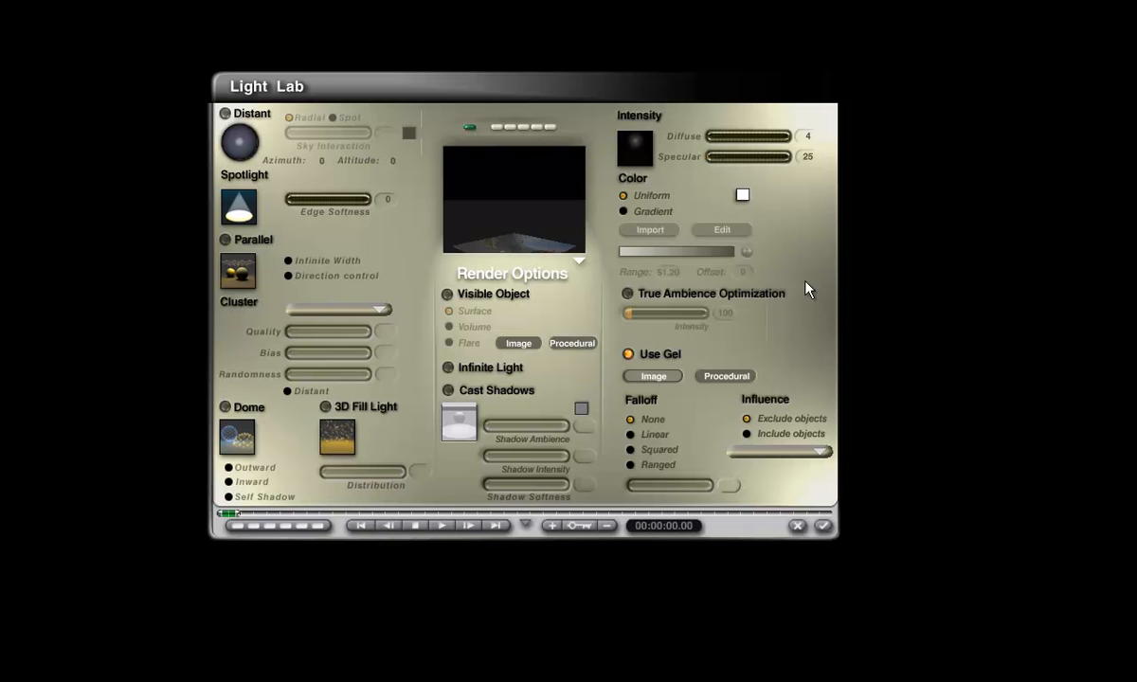
pyautogui.moveTo(788, 154)
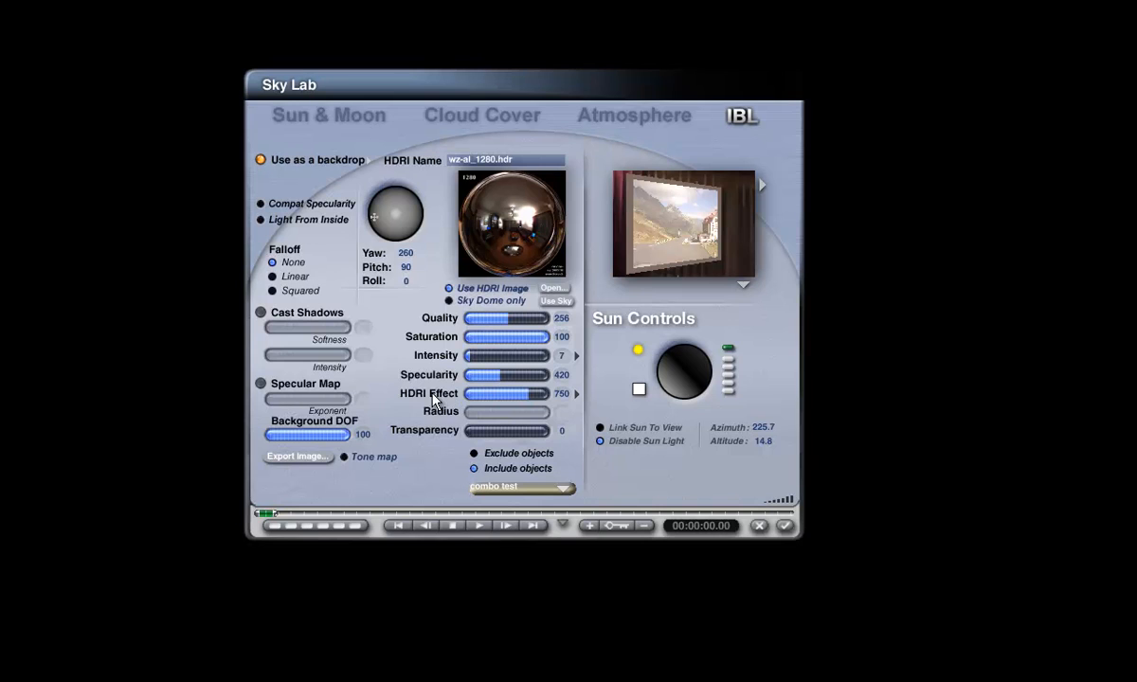
pyautogui.moveTo(557, 401)
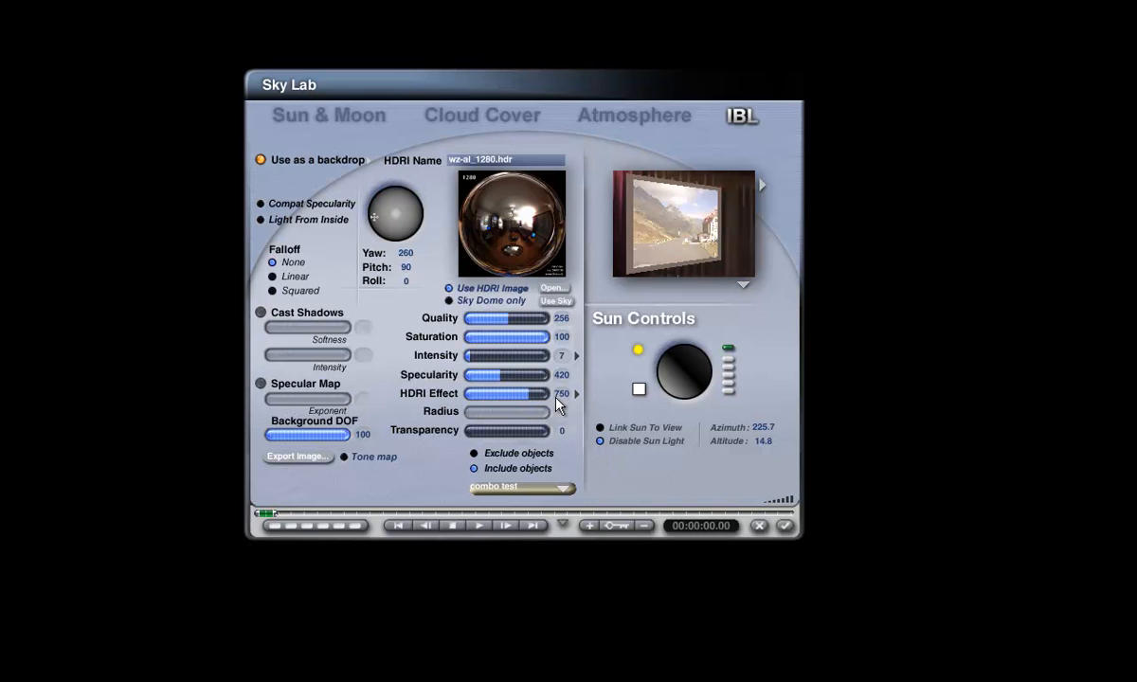
pyautogui.moveTo(582, 401)
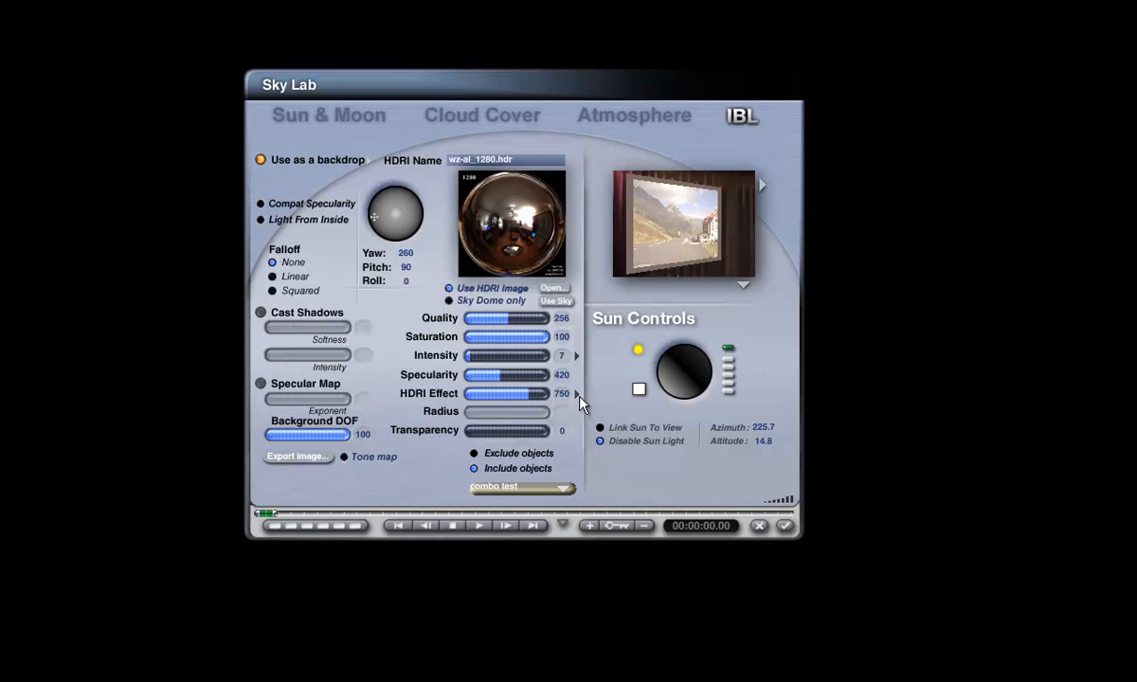
pyautogui.moveTo(574, 409)
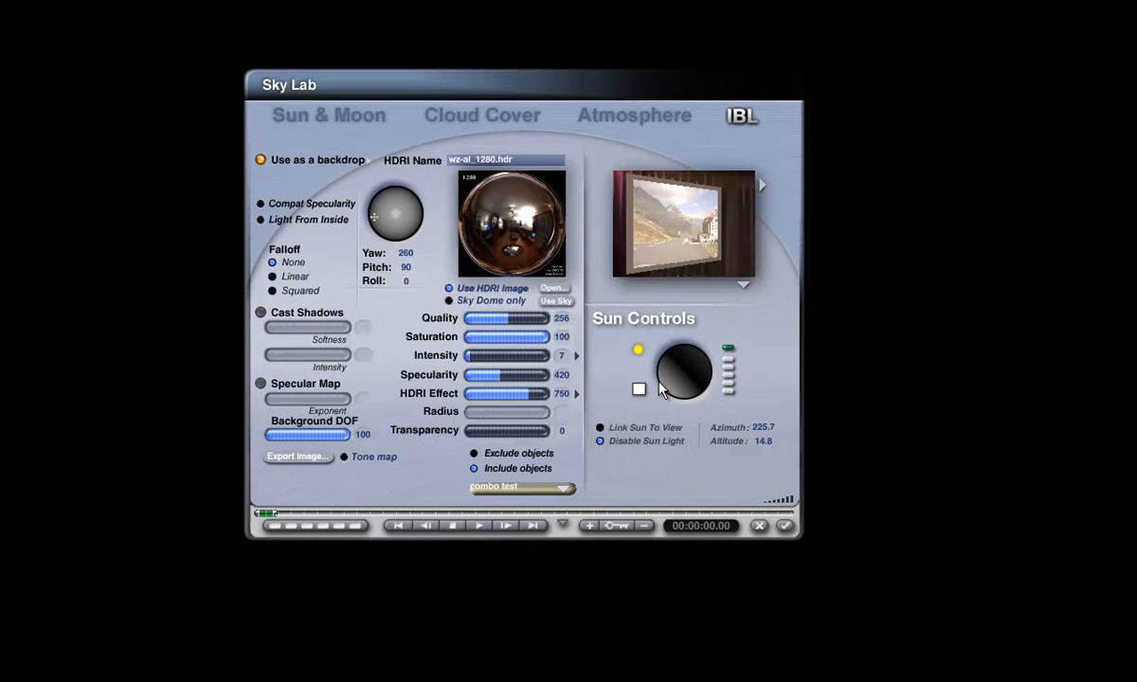
# Step: Accept the Sky Lab settings so the framed mountain-road scene renders against curtains
pyautogui.click(521, 488)
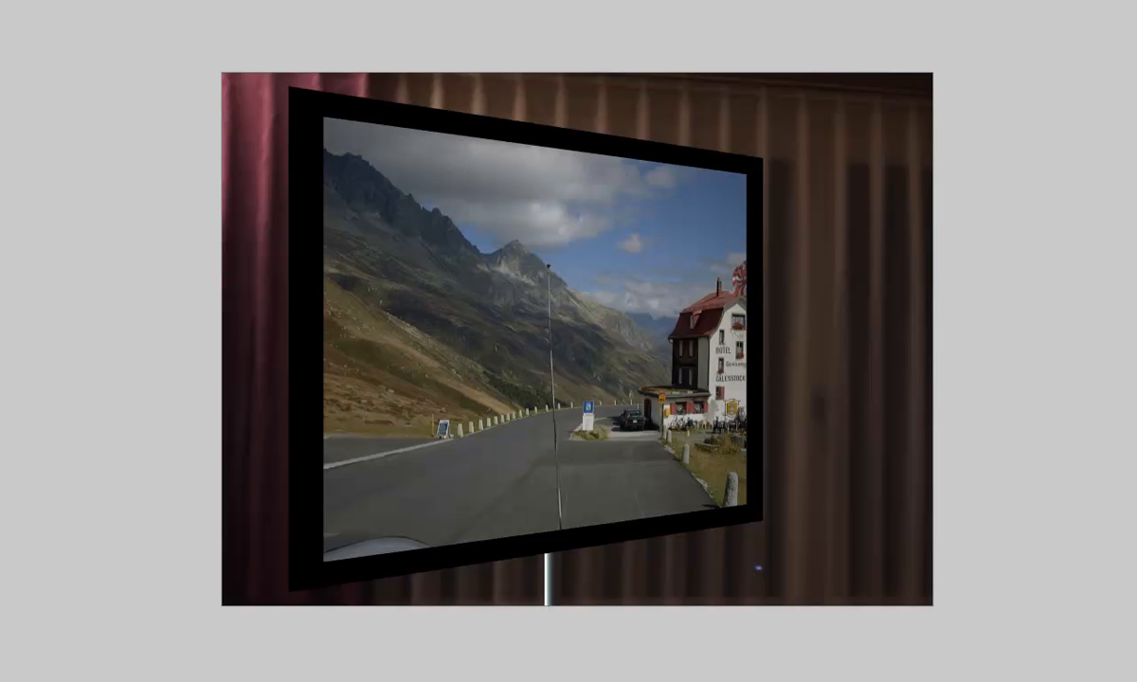
pyautogui.moveTo(629, 190)
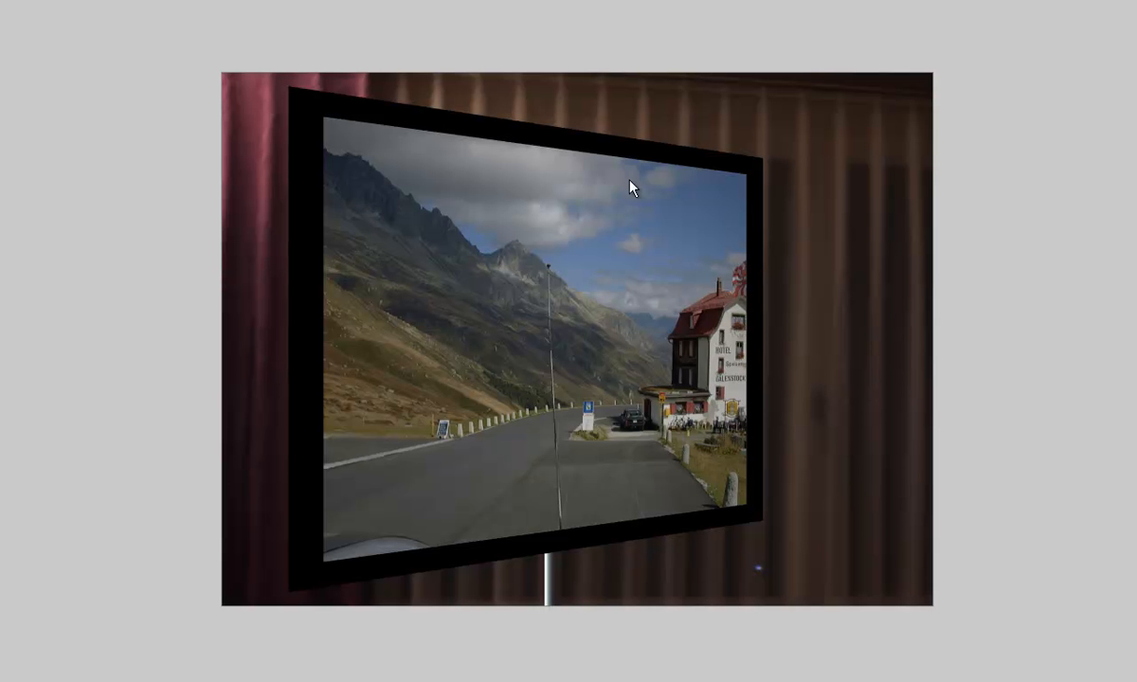
pyautogui.moveTo(426, 317)
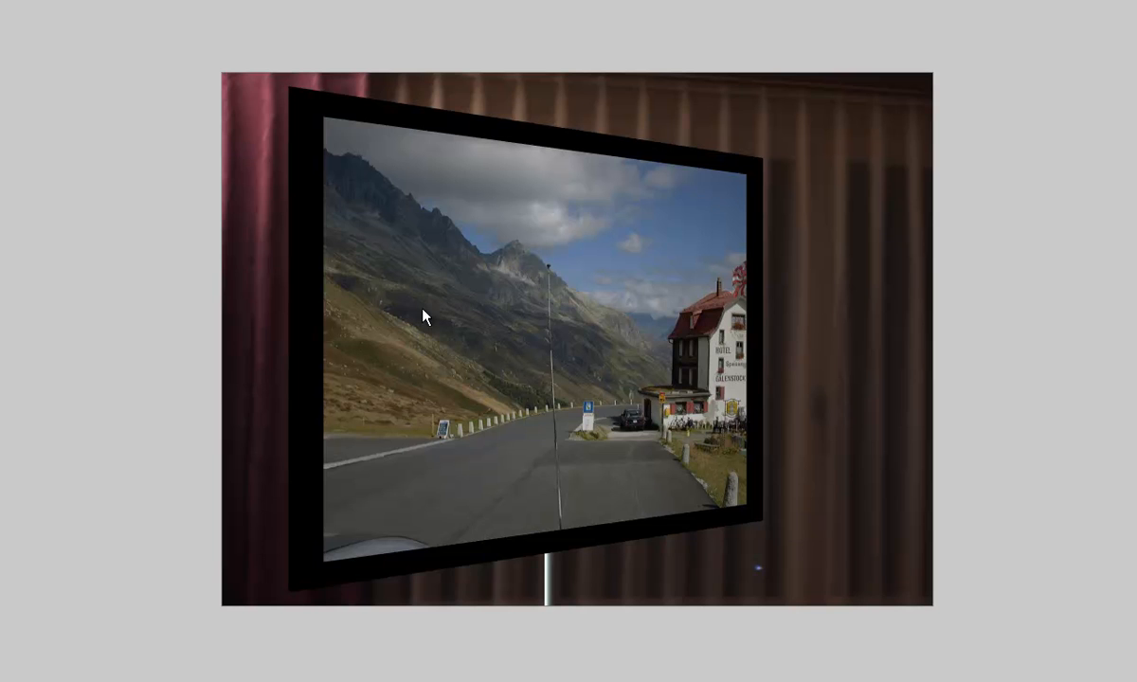
pyautogui.moveTo(390, 288)
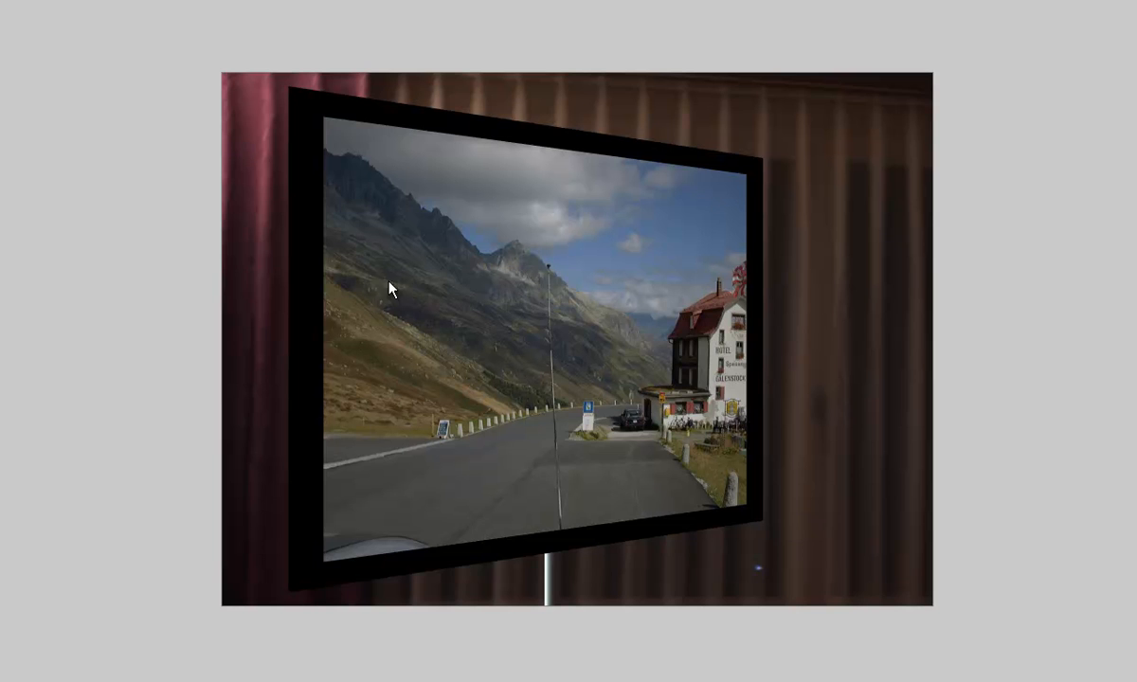
pyautogui.moveTo(495, 303)
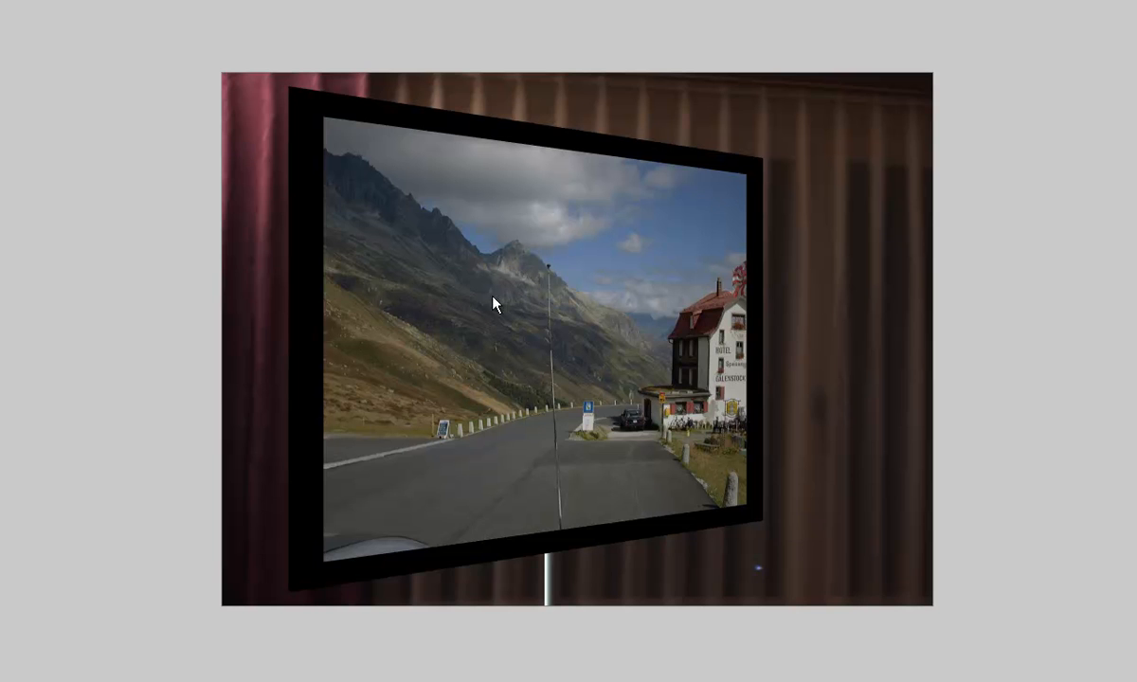
pyautogui.moveTo(500, 321)
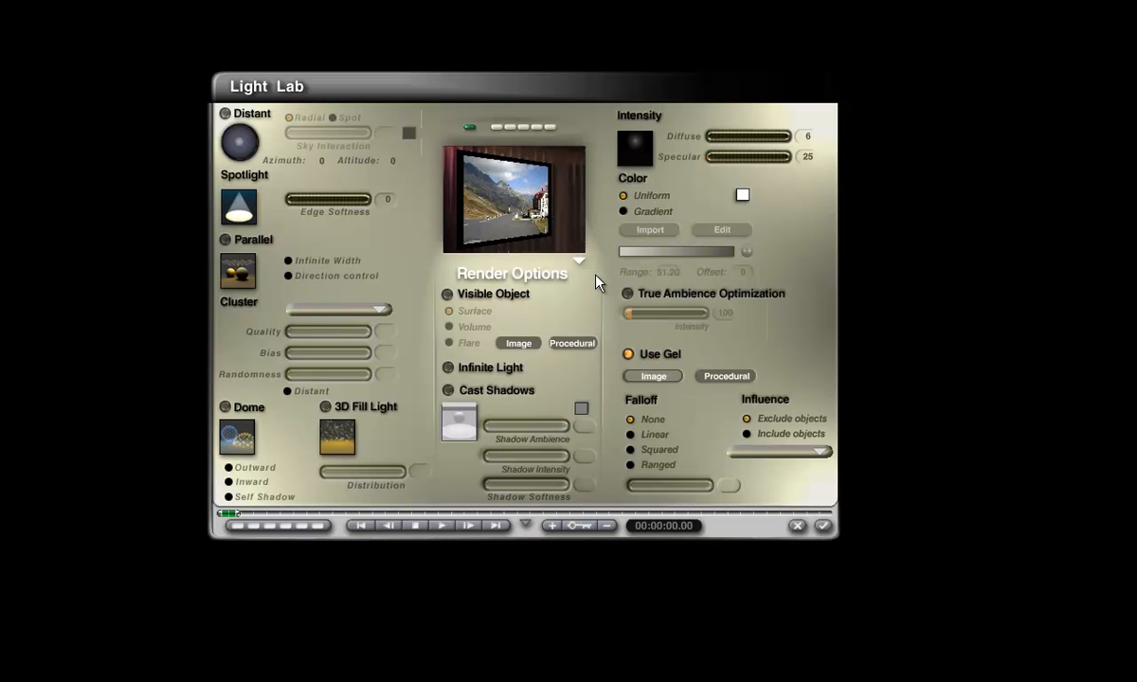
# Step: Choose a scene object from the Sky Lab IBL Include list for the HDRI to light
pyautogui.click(806, 136)
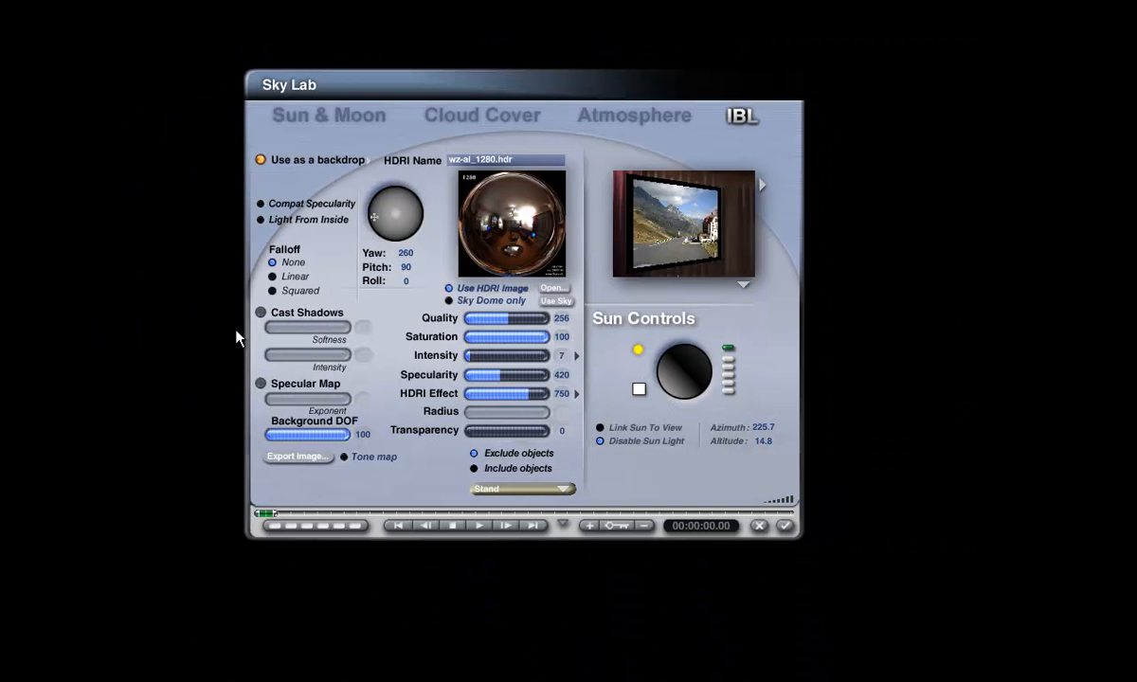
pyautogui.moveTo(545, 519)
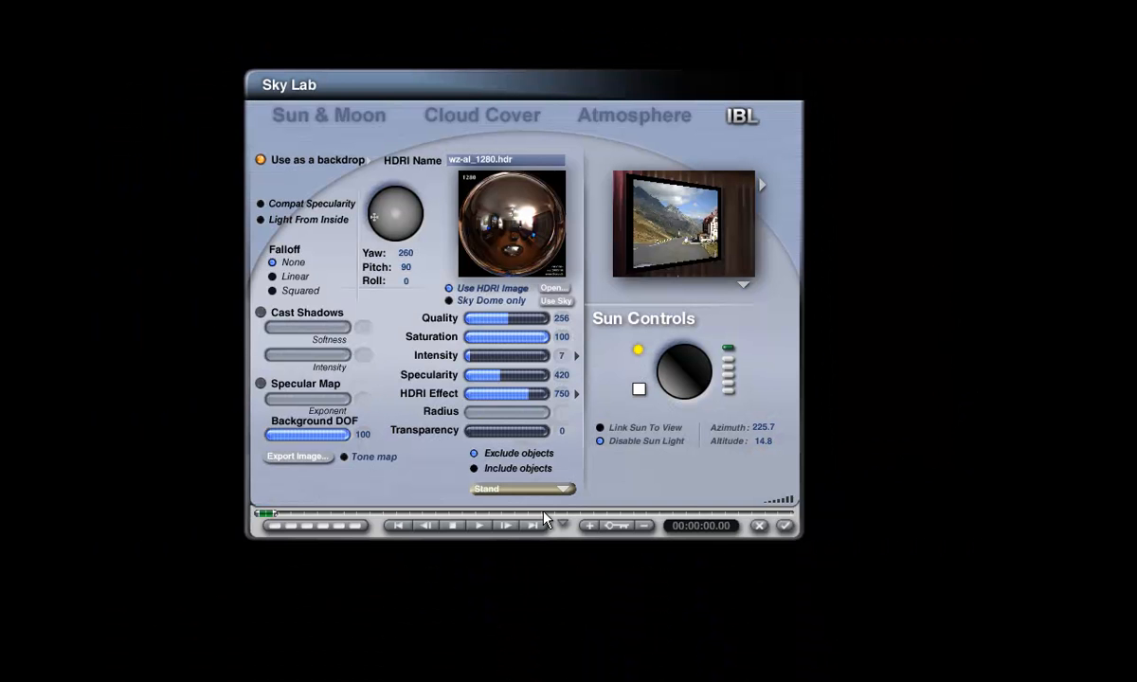
pyautogui.click(521, 489)
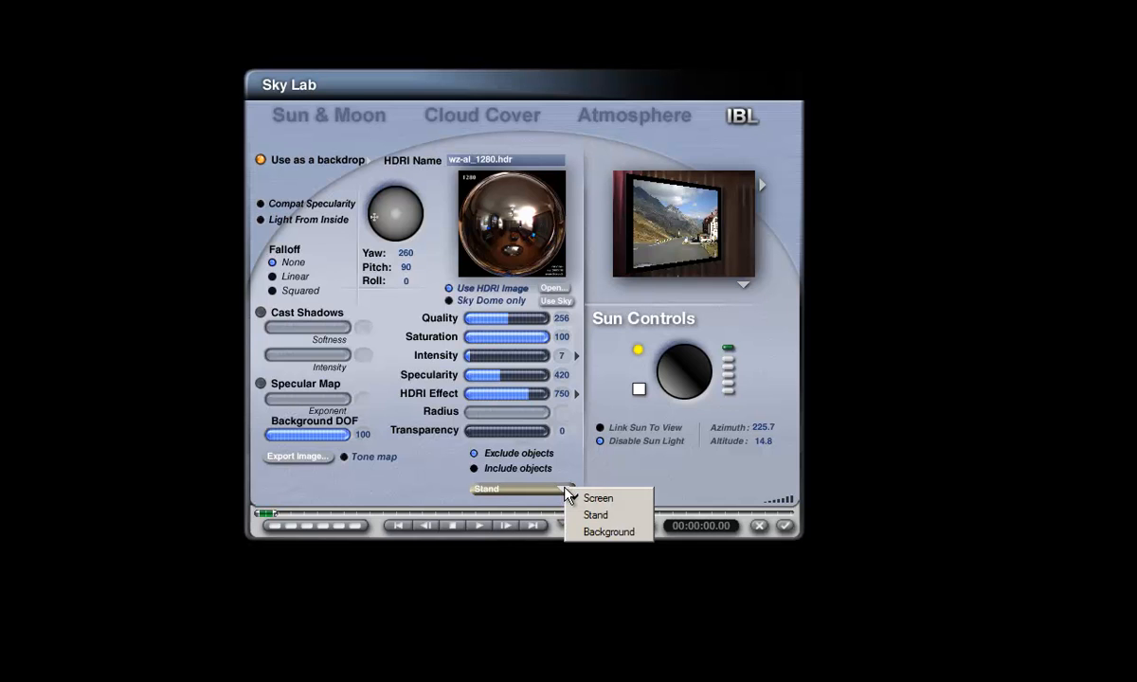
pyautogui.click(598, 497)
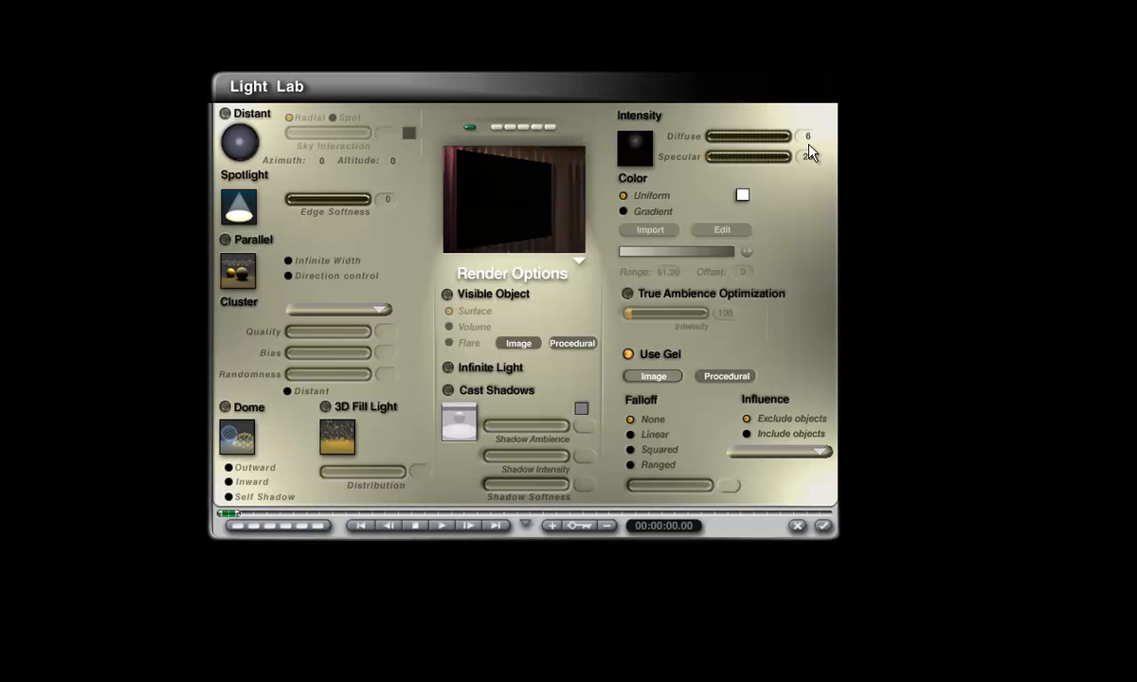
# Step: Raise the light's Diffuse intensity to 600 in the Light Lab
pyautogui.click(814, 136)
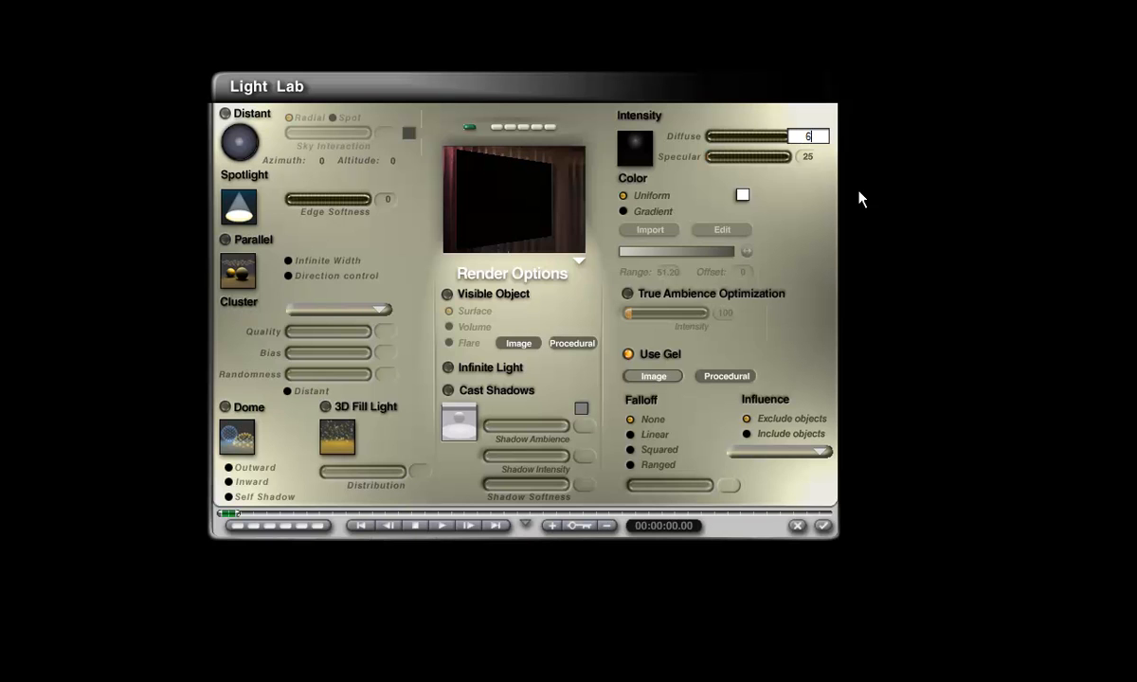
pyautogui.write('600')
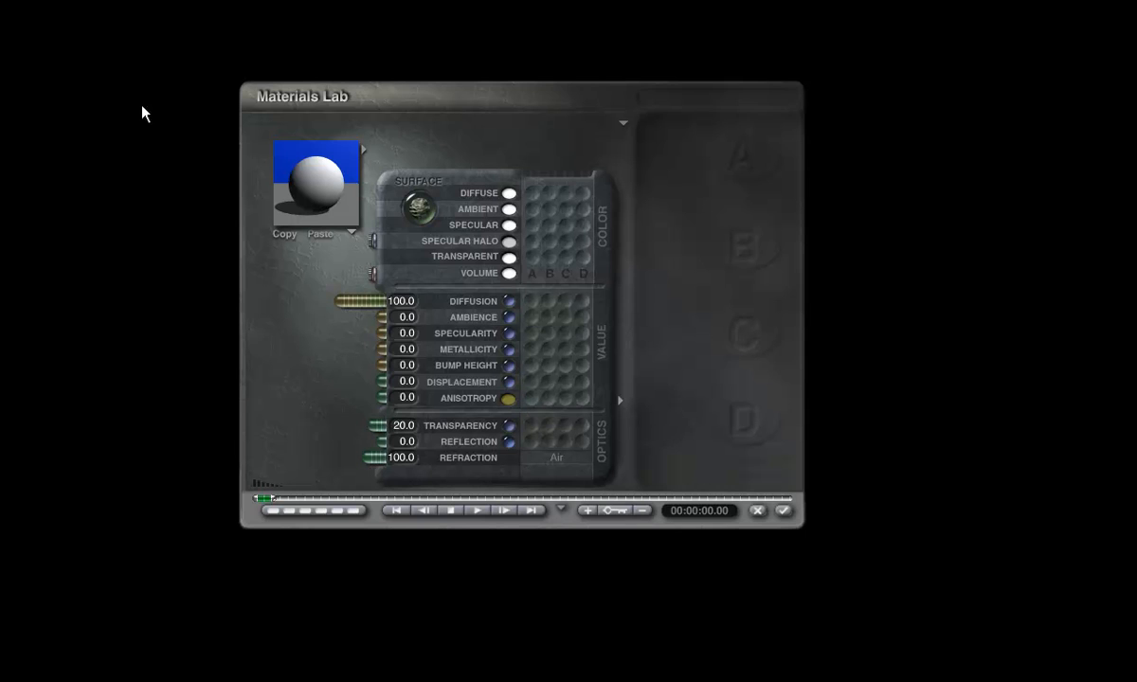
pyautogui.moveTo(447, 280)
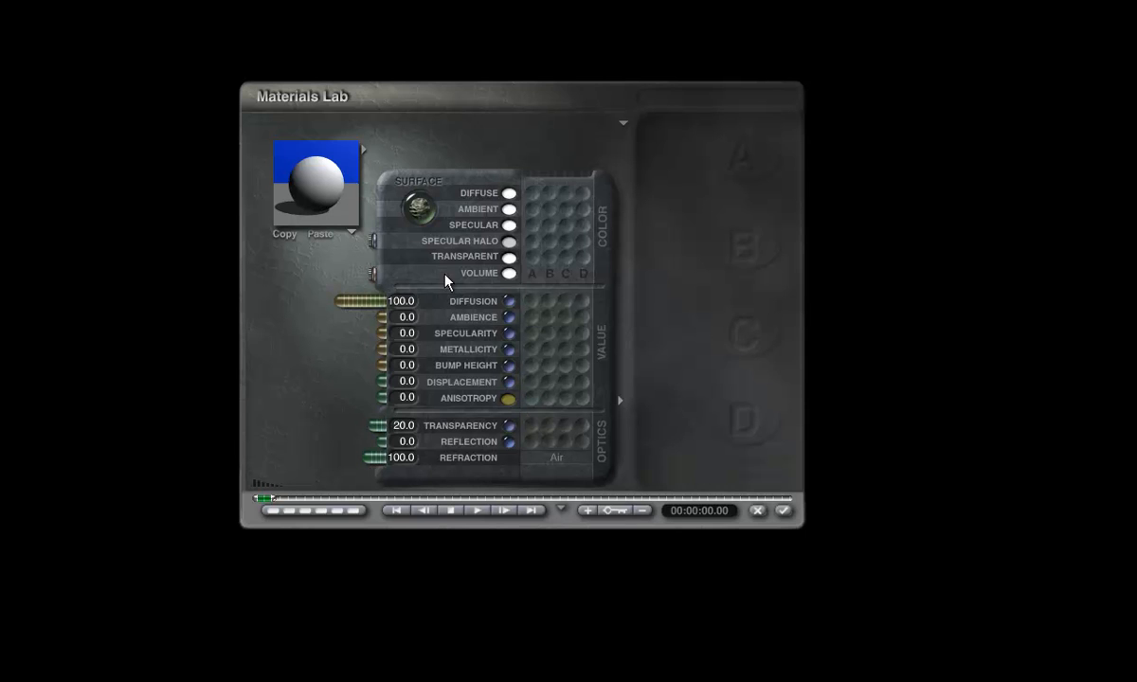
# Step: Accept the object's material in the Materials Lab and return to the wireframe scene
pyautogui.click(358, 305)
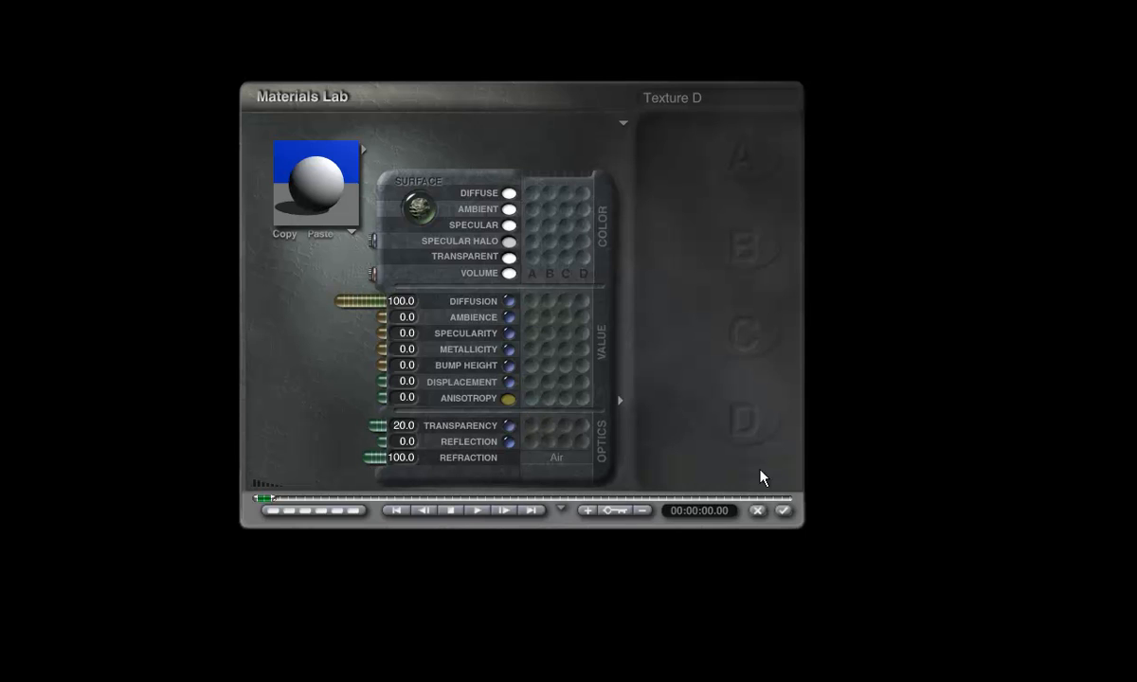
pyautogui.click(402, 424)
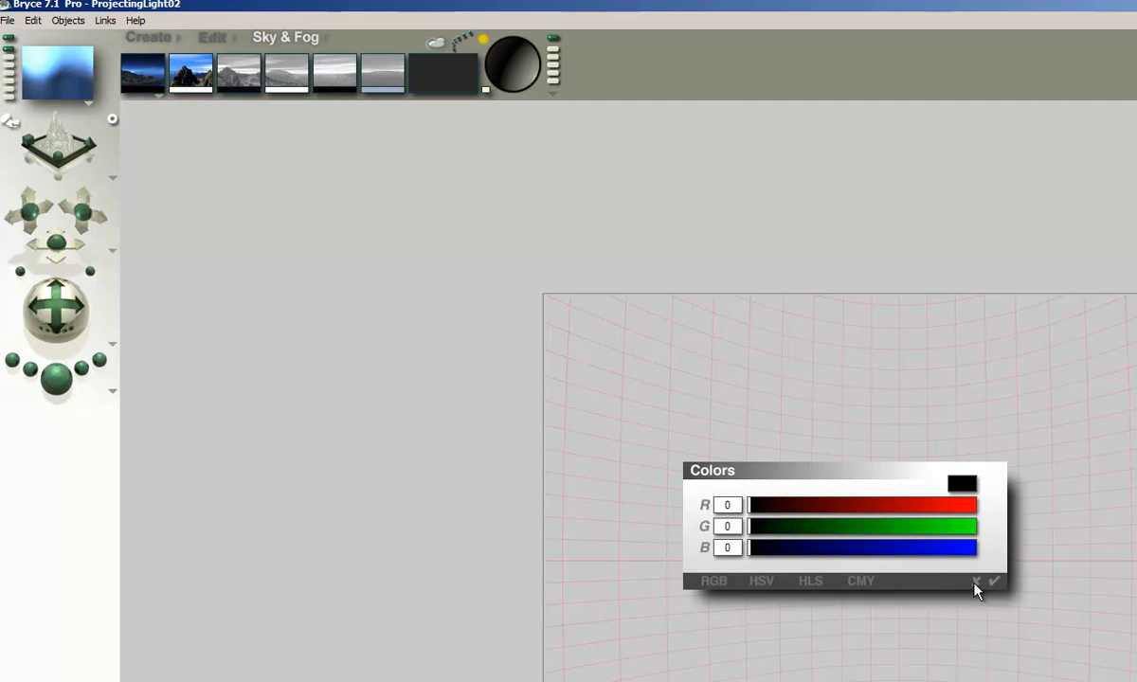
# Step: Confirm black (RGB 0,0,0) in the Colors dialog
pyautogui.click(977, 581)
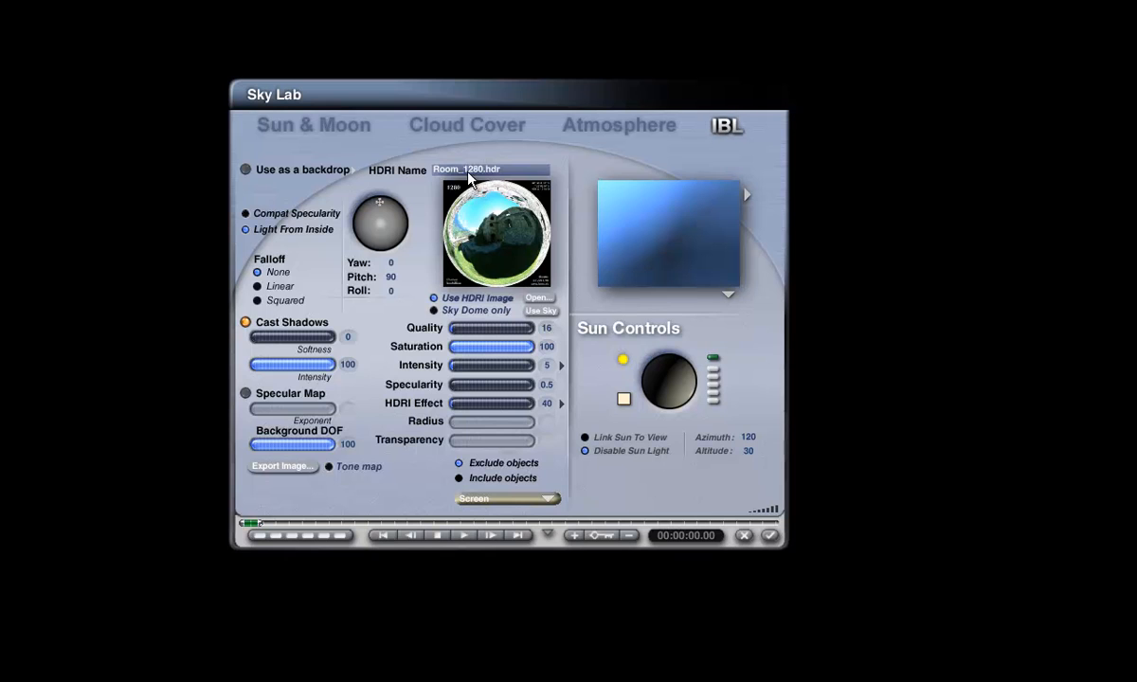
pyautogui.moveTo(488, 220)
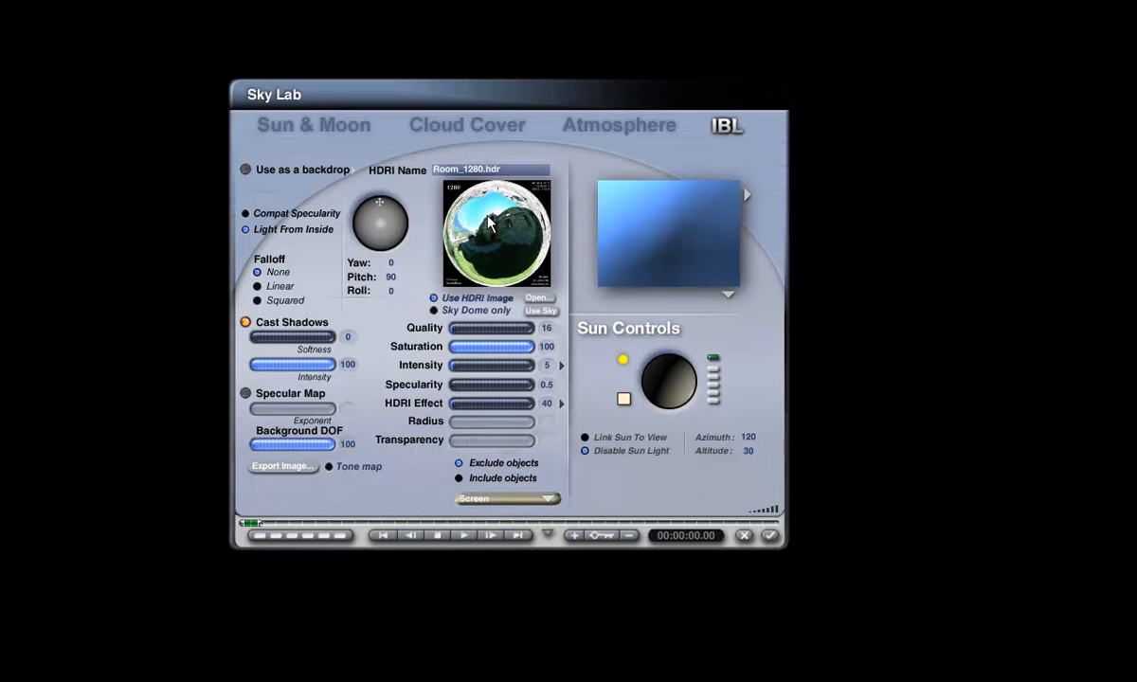
pyautogui.moveTo(341, 211)
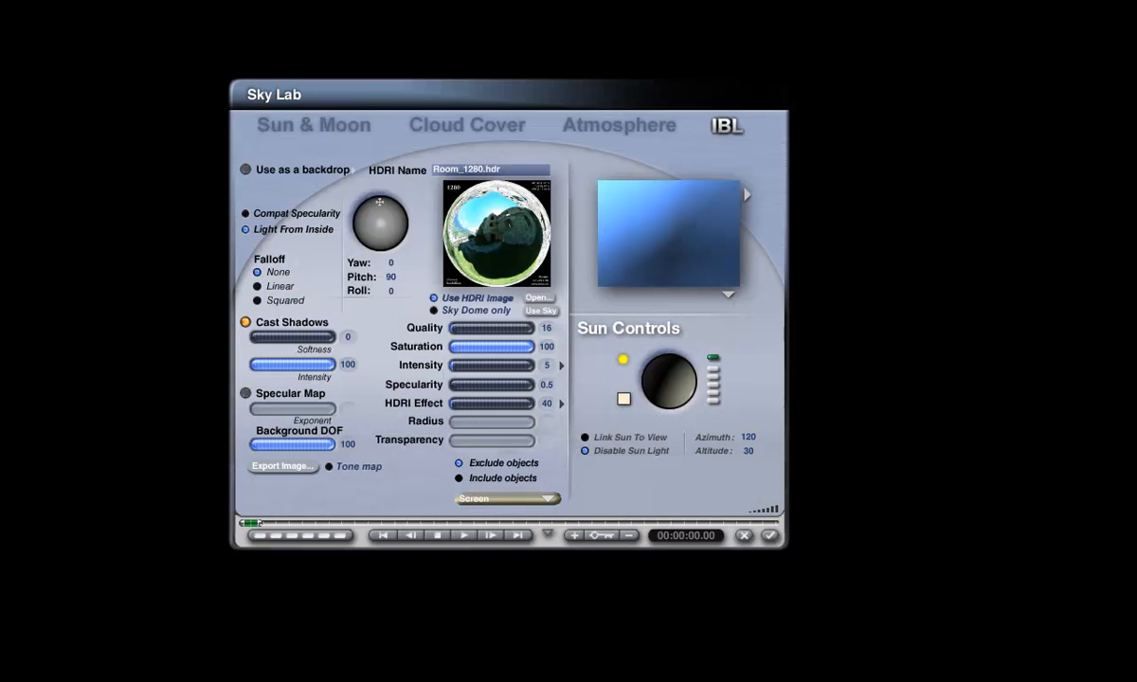
# Step: Tick Use as a backdrop so the room HDRI shows behind the scene
pyautogui.click(244, 170)
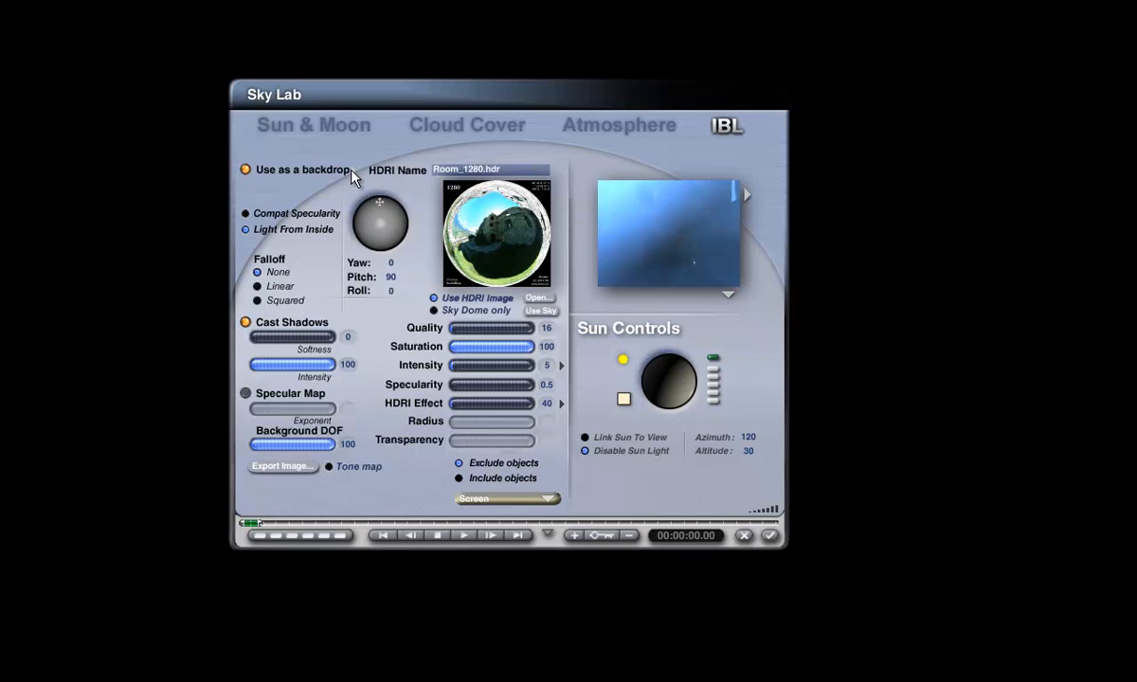
pyautogui.moveTo(341, 204)
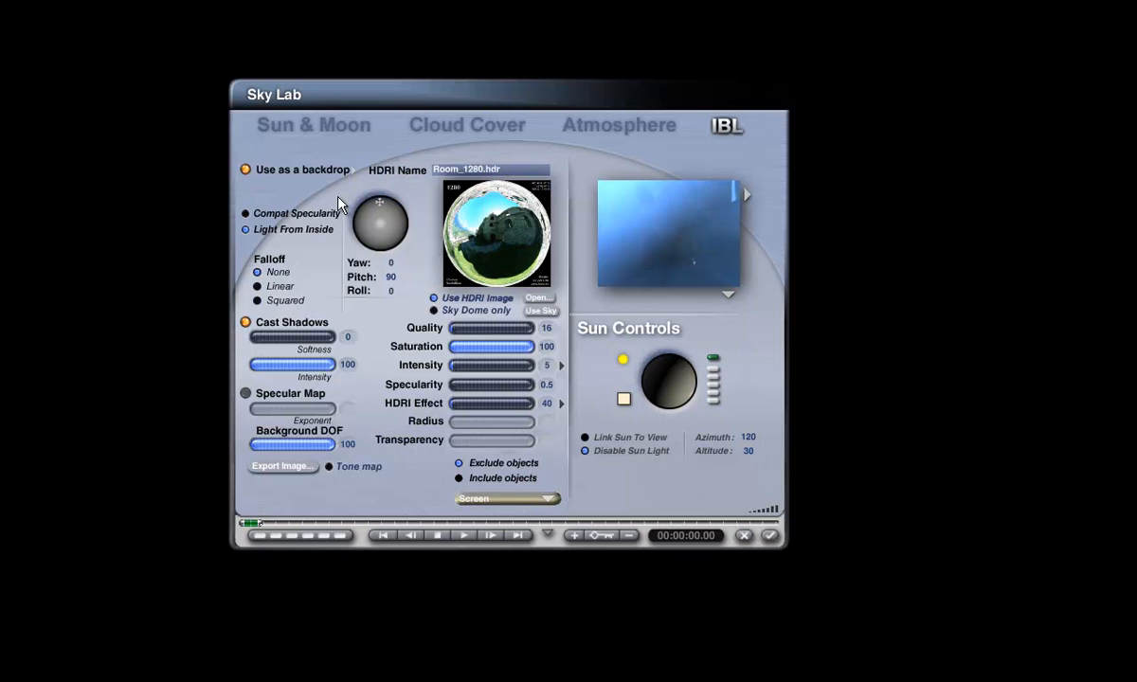
pyautogui.moveTo(777, 553)
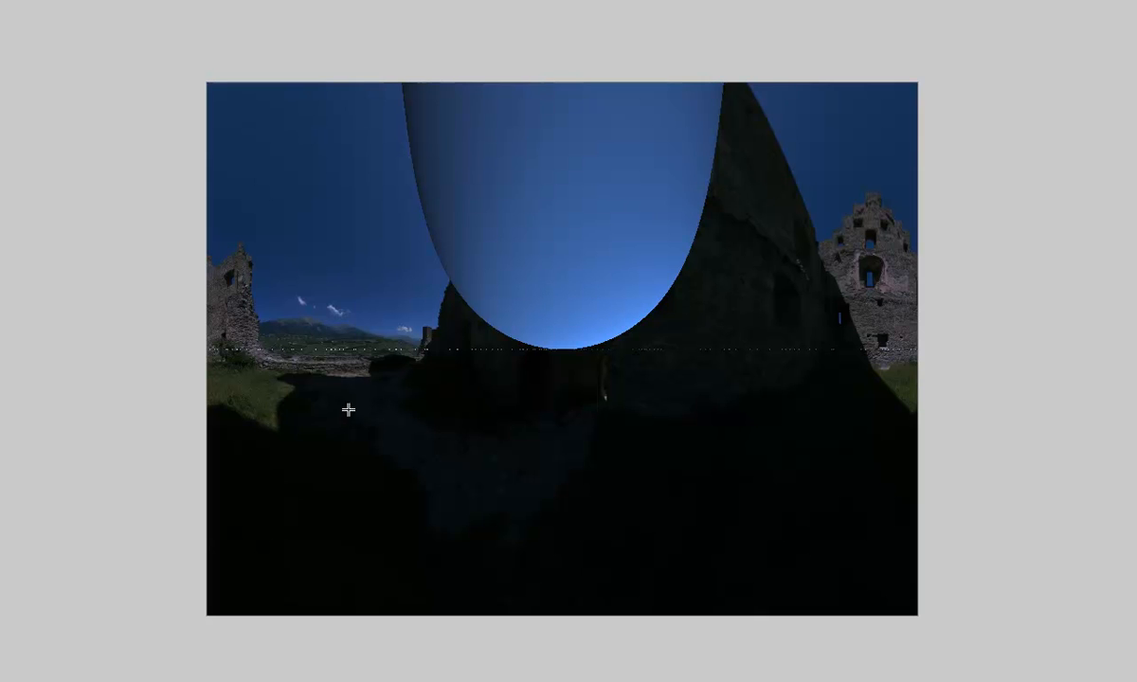
pyautogui.moveTo(131, 240)
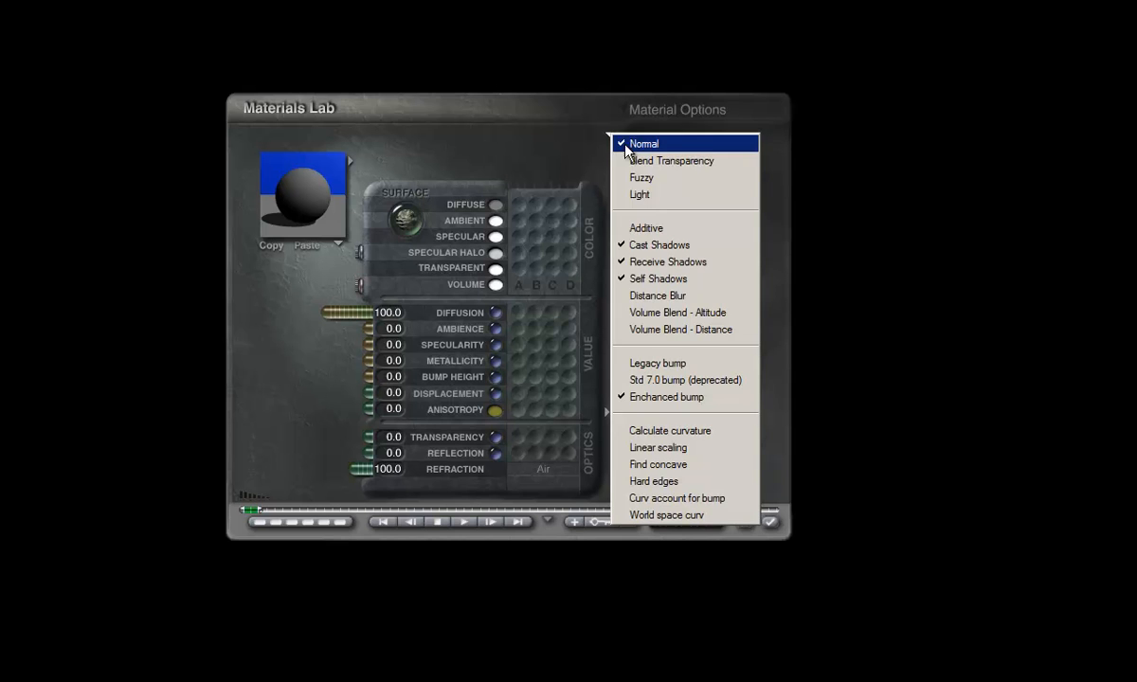
# Step: Render the room coloured by the sphere's blue lattice gel
pyautogui.click(644, 144)
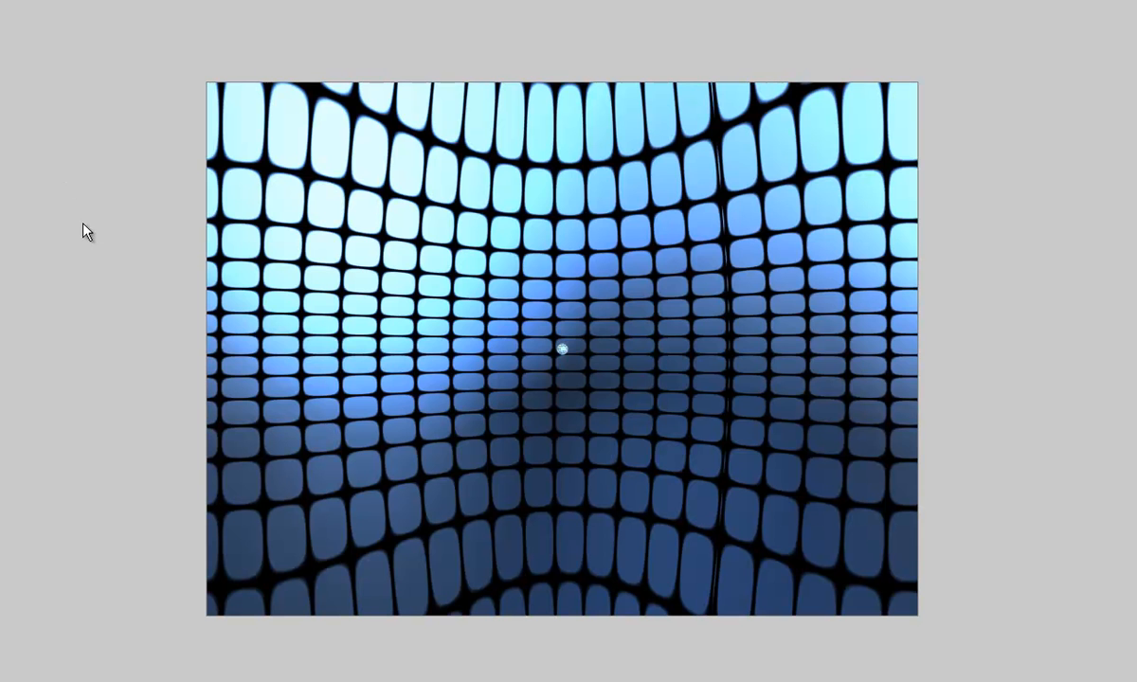
pyautogui.moveTo(174, 349)
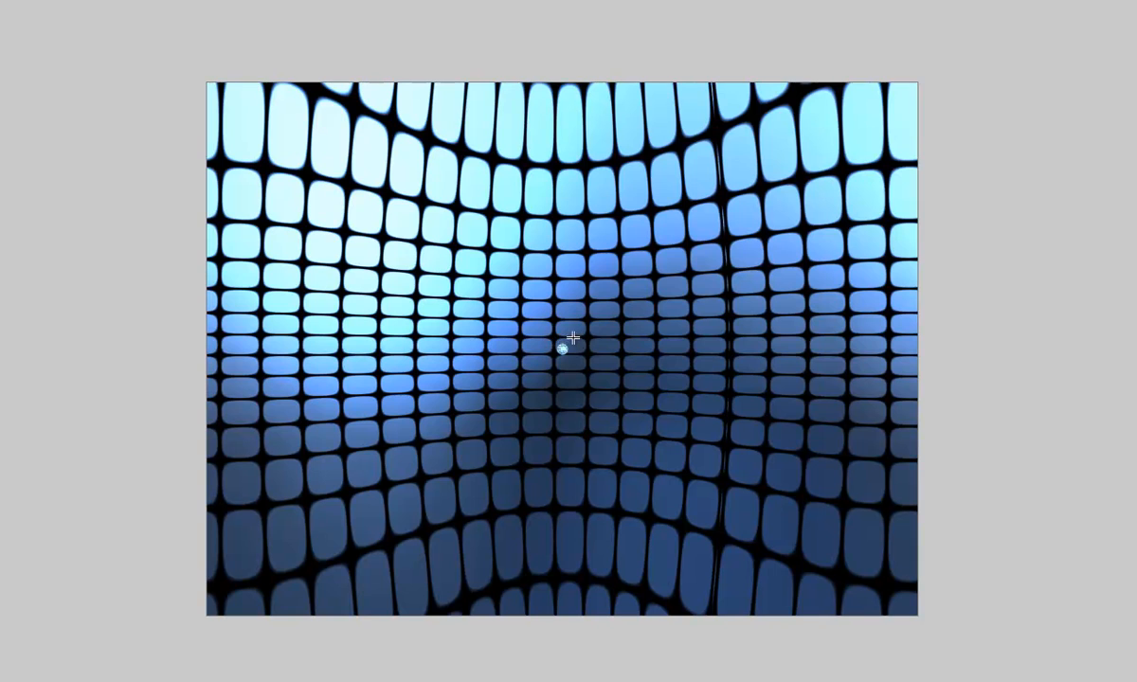
pyautogui.moveTo(569, 356)
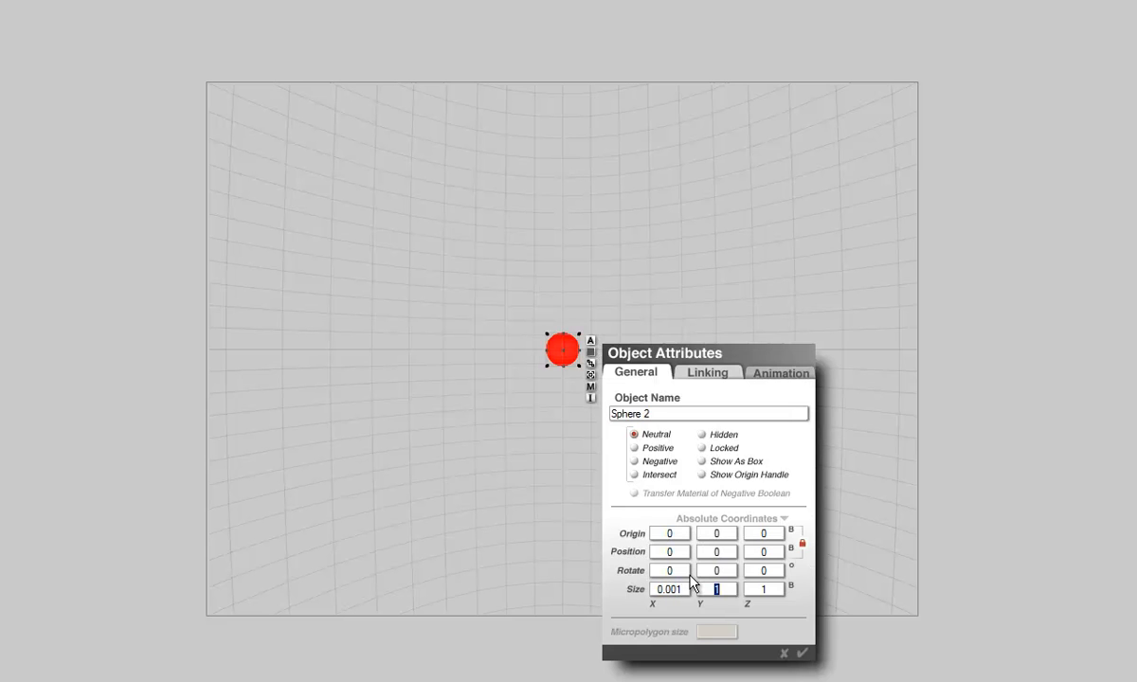
# Step: Enter near-zero Size values for Sphere 2 before re-rendering the blue lattice projection
pyautogui.write('0.00')
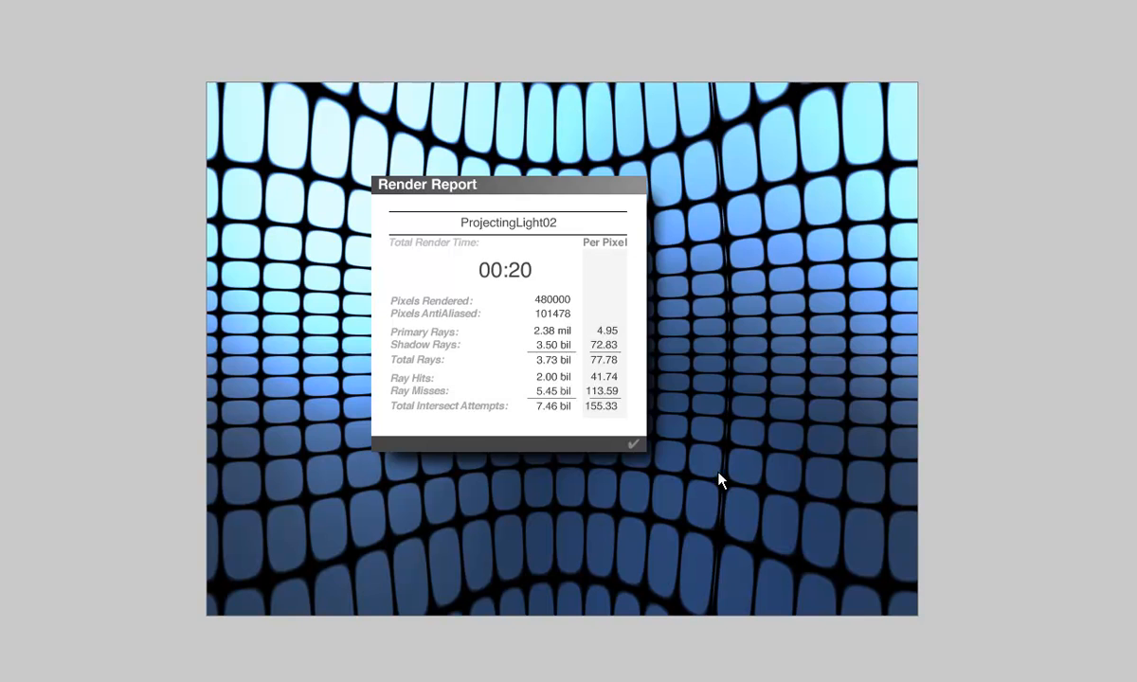
# Step: Close the Render Report and select the gel sphere to edit its material
pyautogui.click(633, 444)
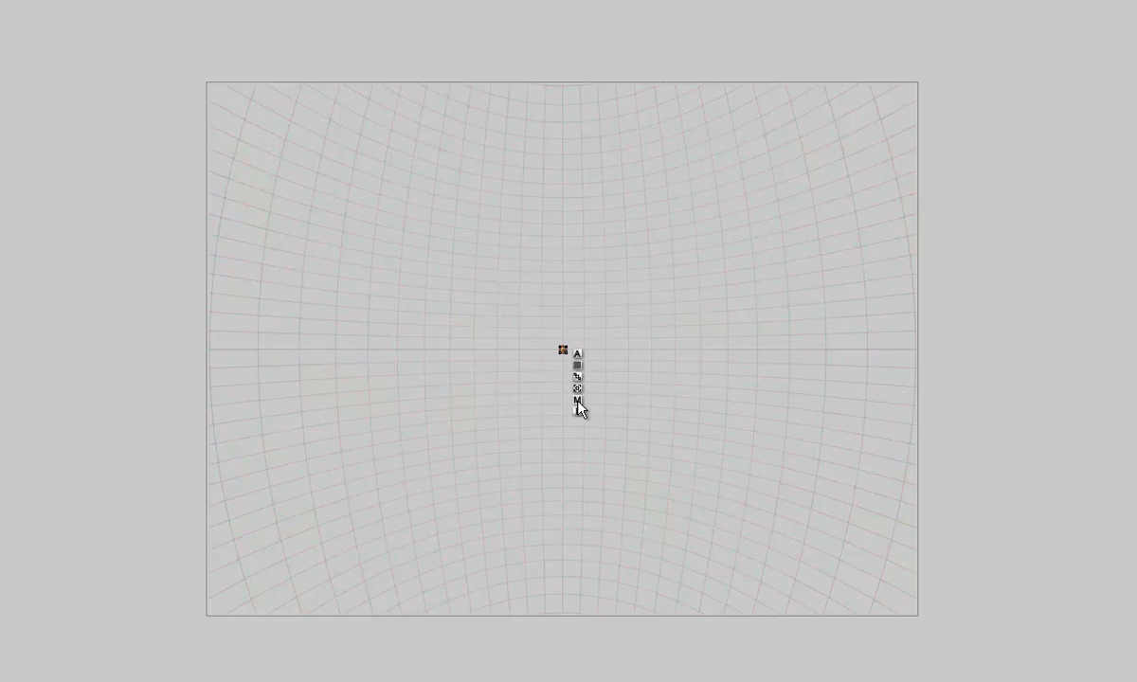
pyautogui.click(576, 396)
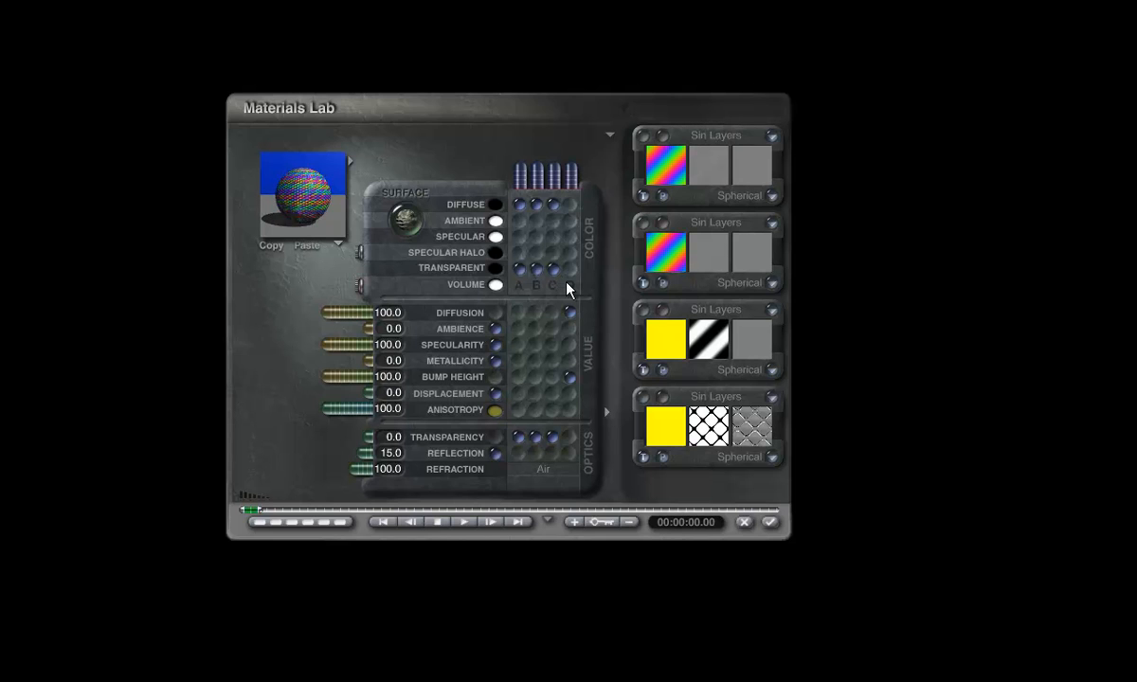
pyautogui.moveTo(492, 333)
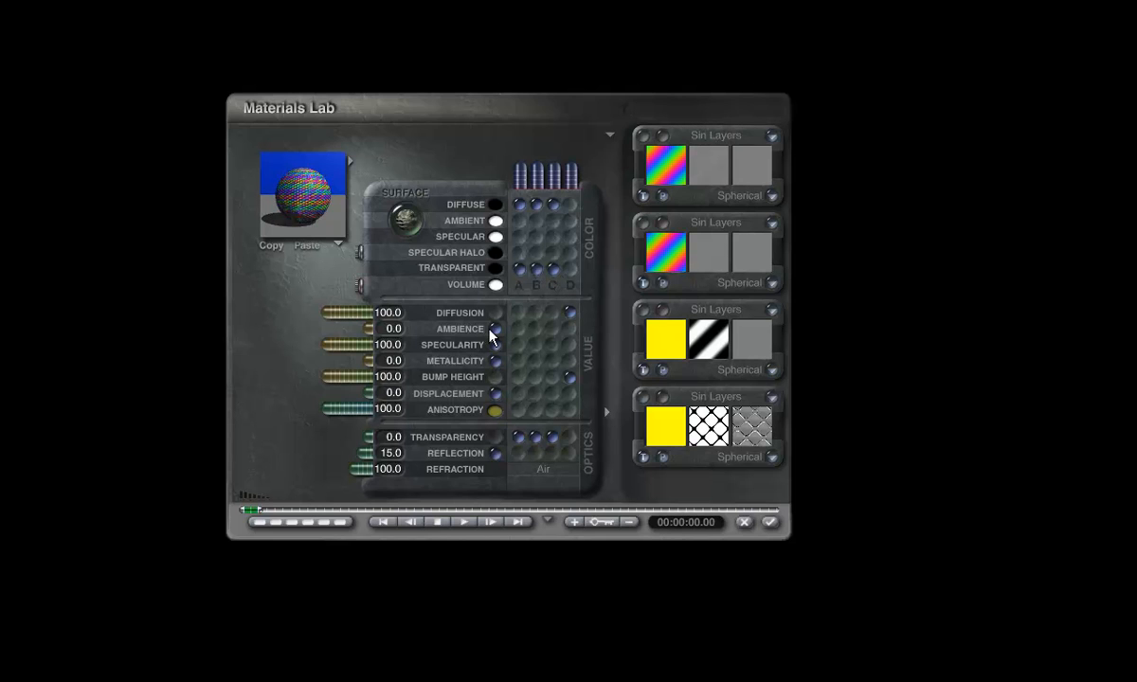
pyautogui.moveTo(462, 392)
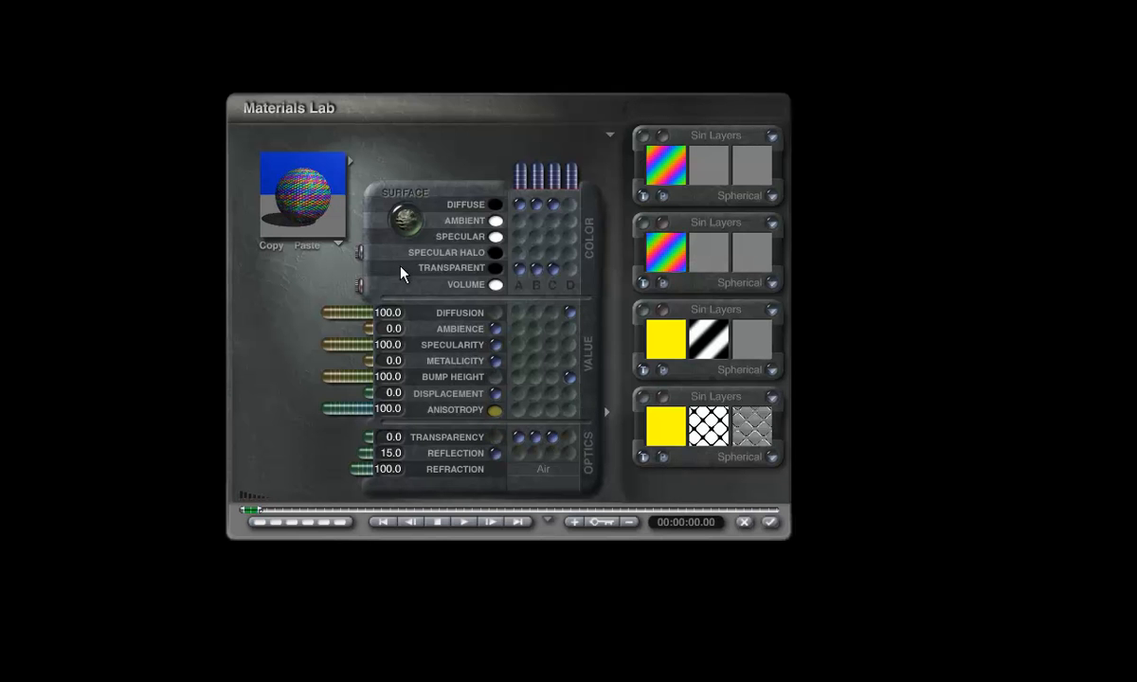
pyautogui.moveTo(493, 404)
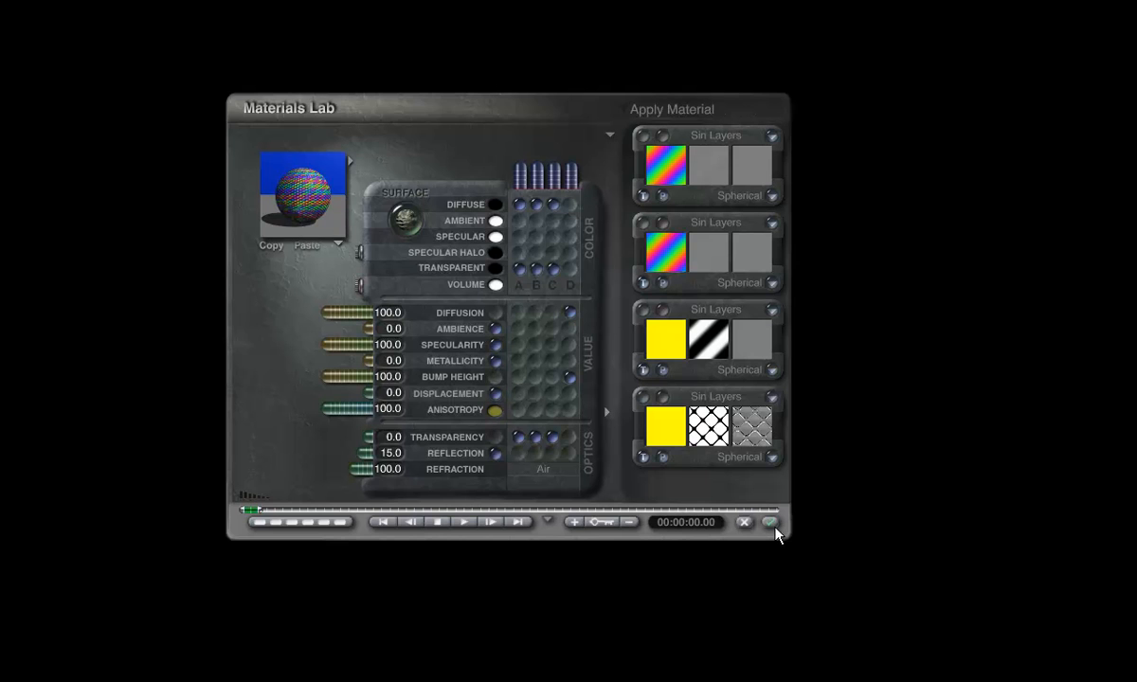
pyautogui.click(769, 523)
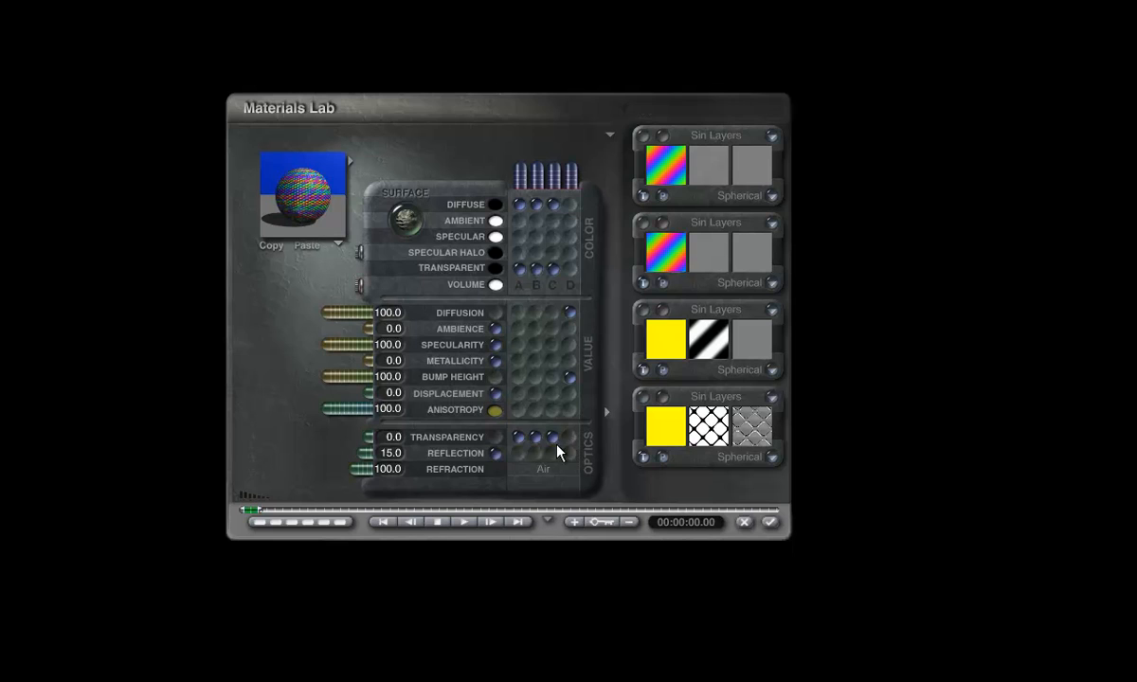
pyautogui.moveTo(548, 453)
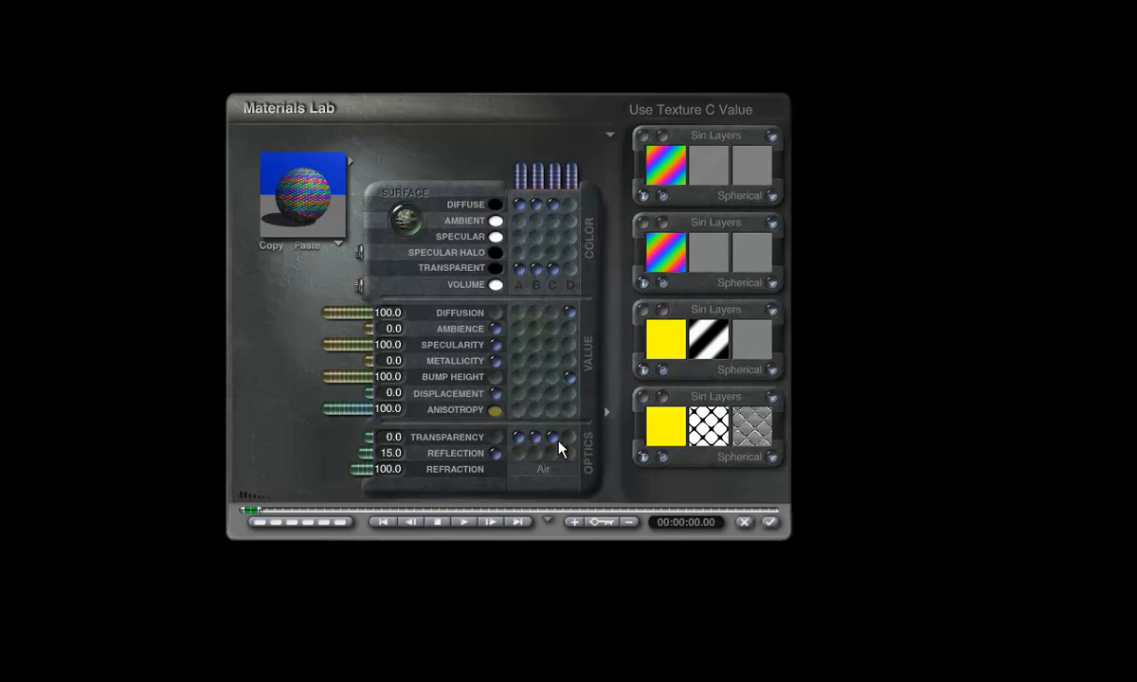
pyautogui.moveTo(565, 455)
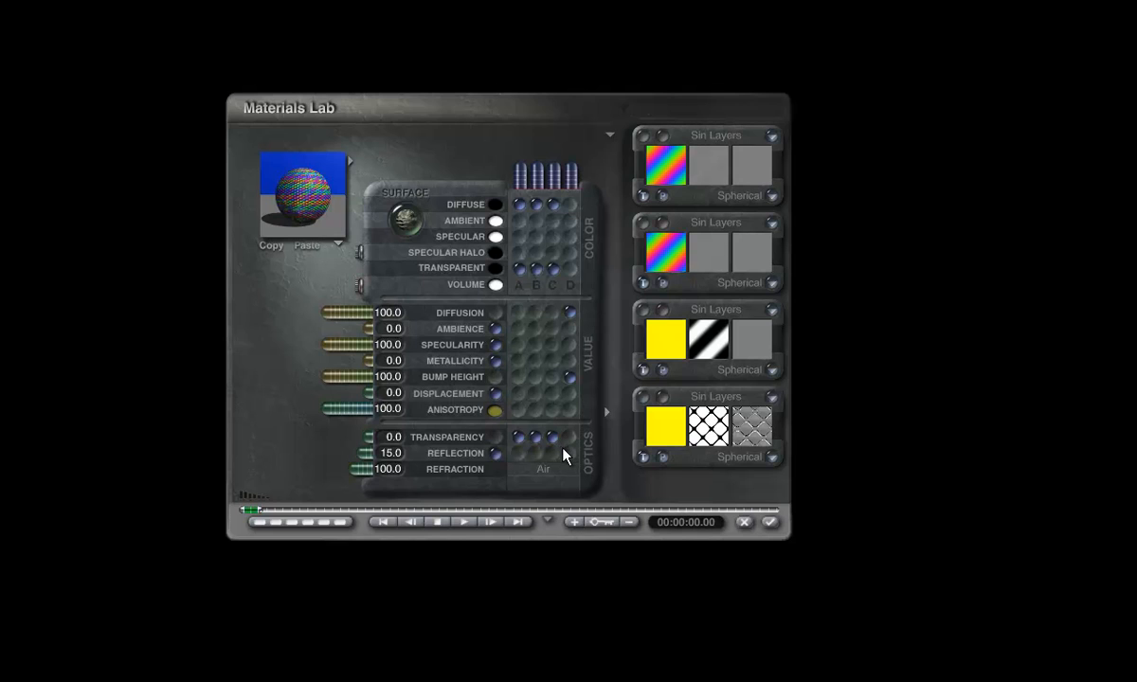
pyautogui.moveTo(504, 434)
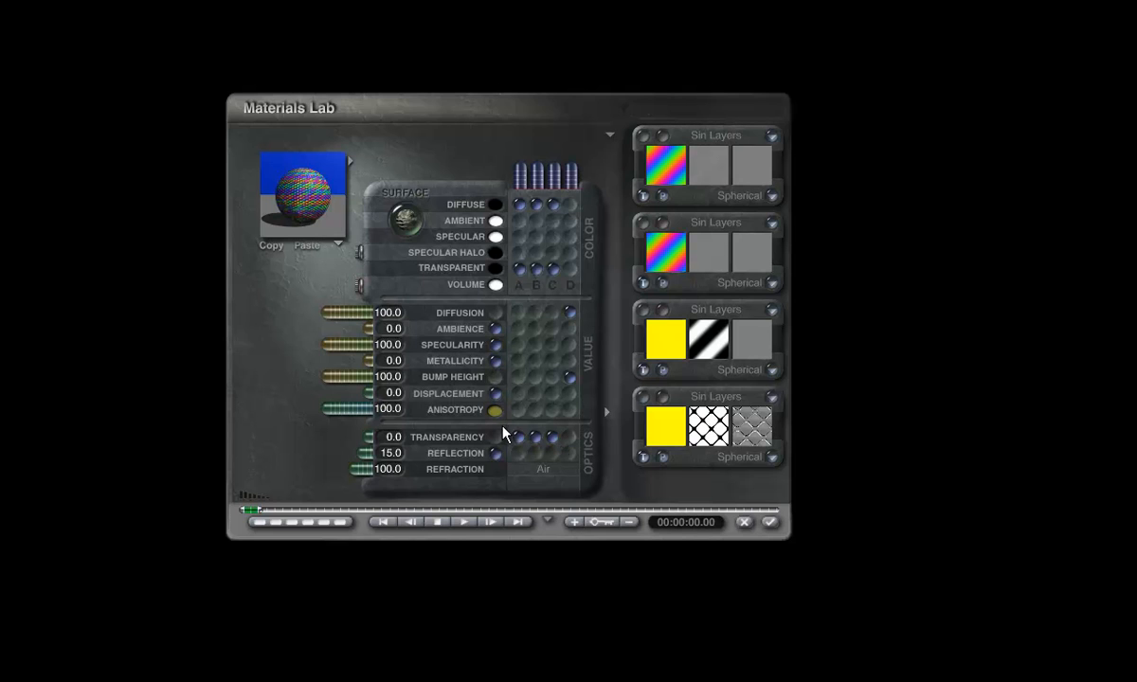
pyautogui.moveTo(519, 455)
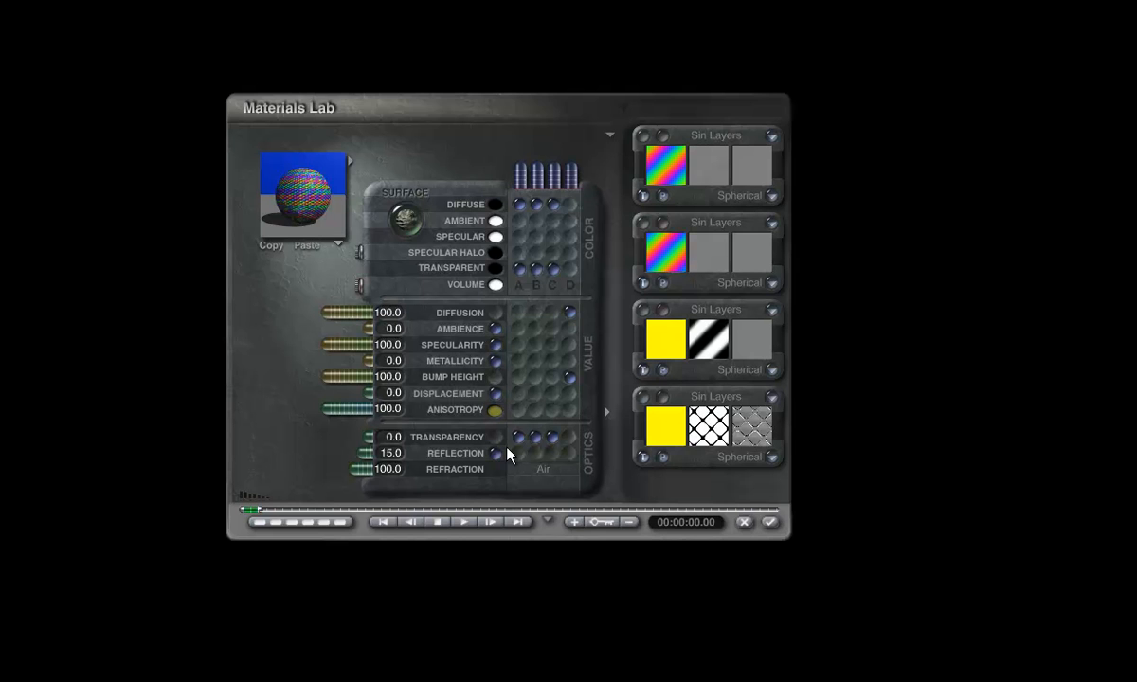
pyautogui.click(673, 169)
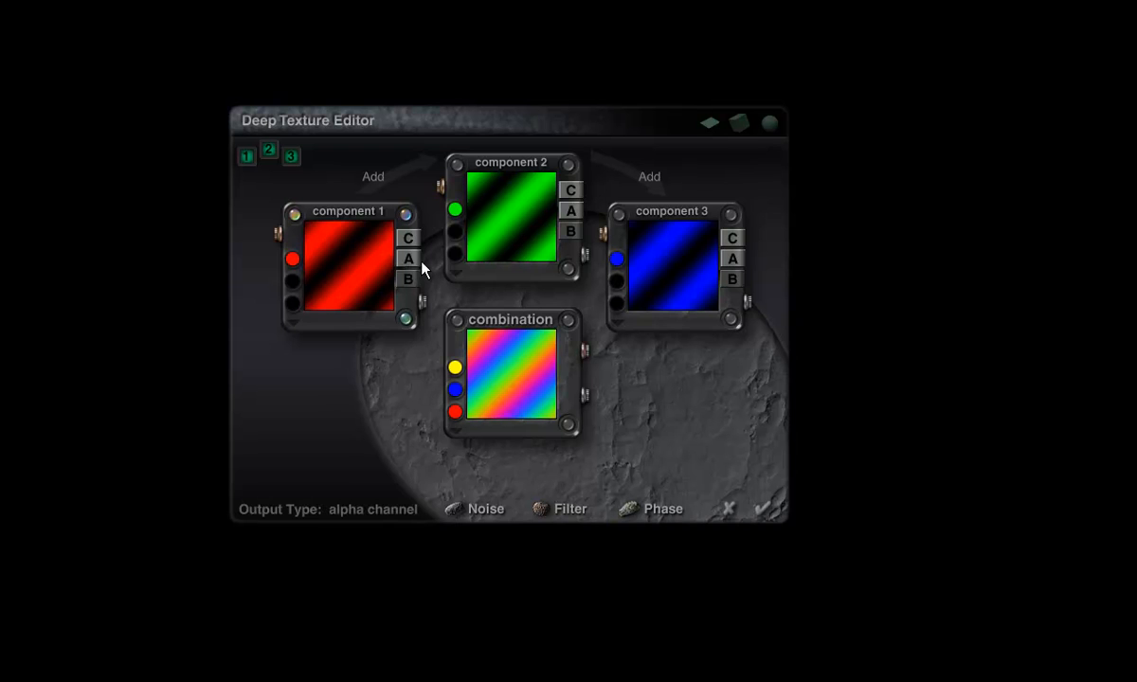
pyautogui.moveTo(489, 288)
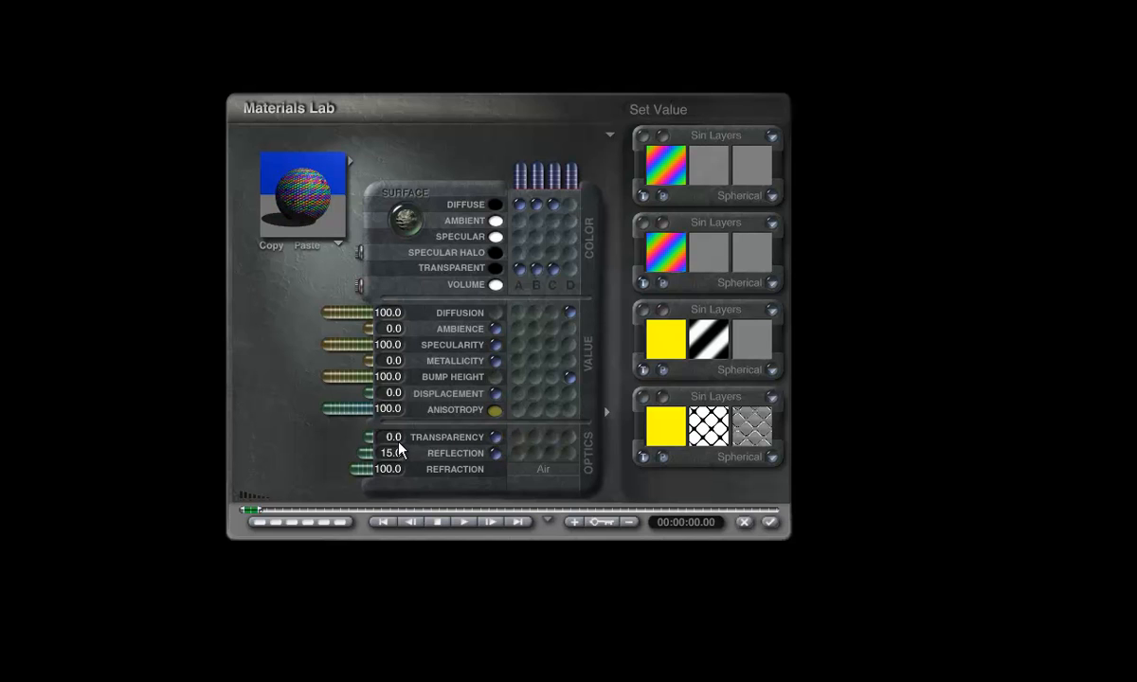
pyautogui.click(387, 436)
pyautogui.write('100')
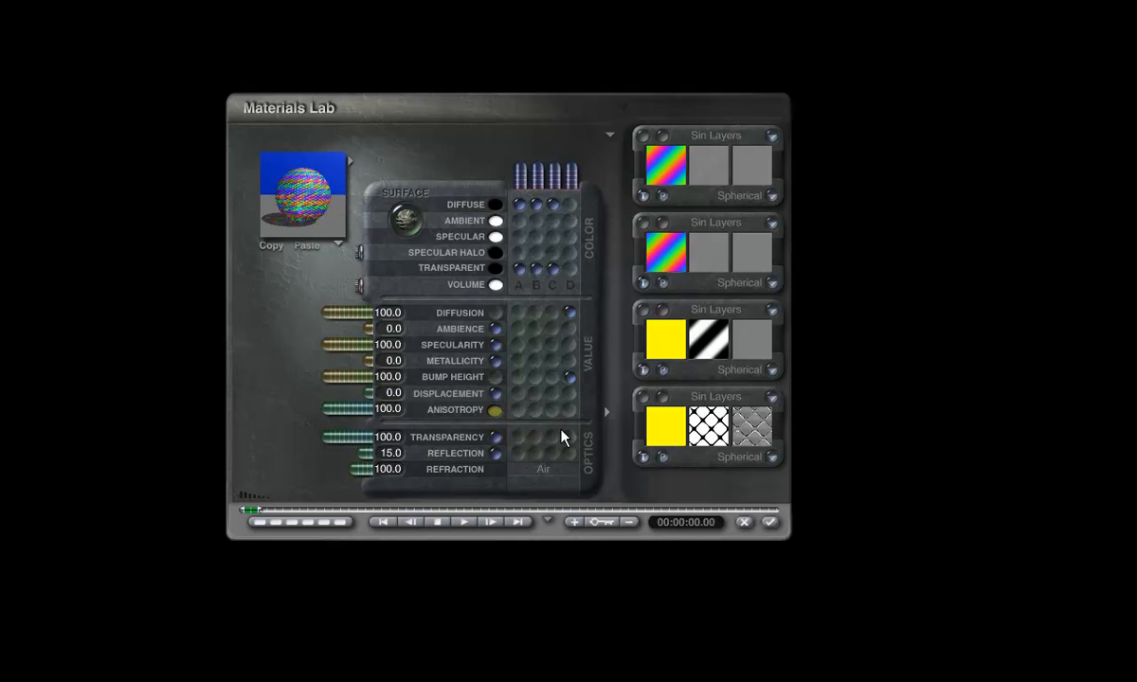
pyautogui.moveTo(495, 440)
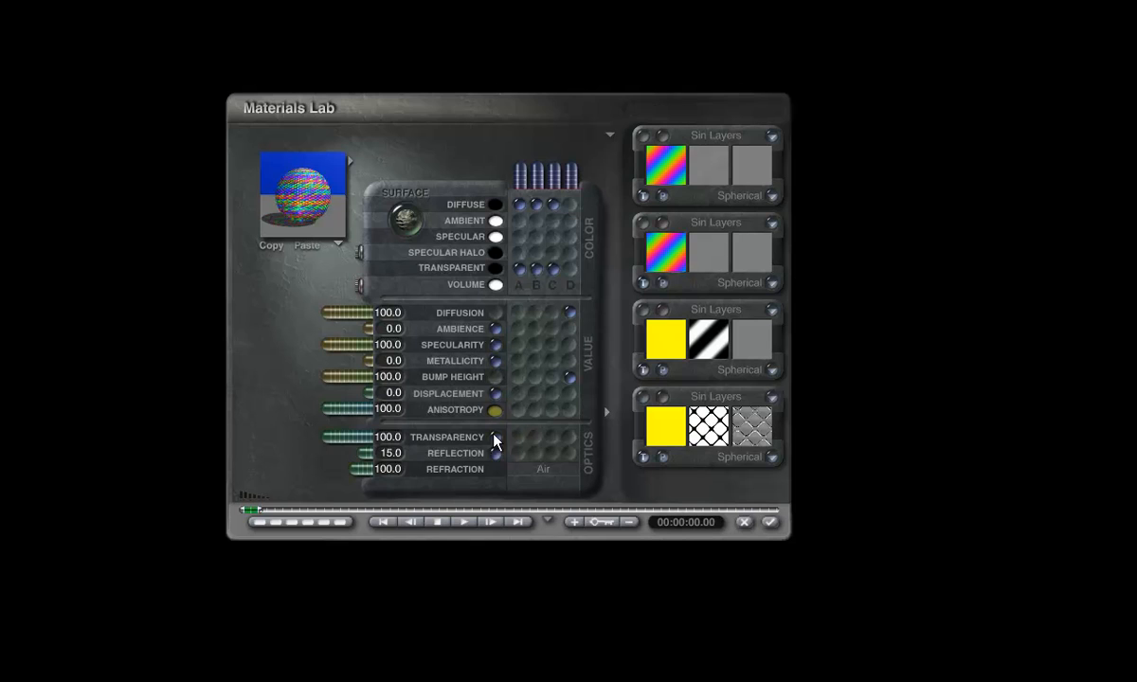
pyautogui.moveTo(309, 444)
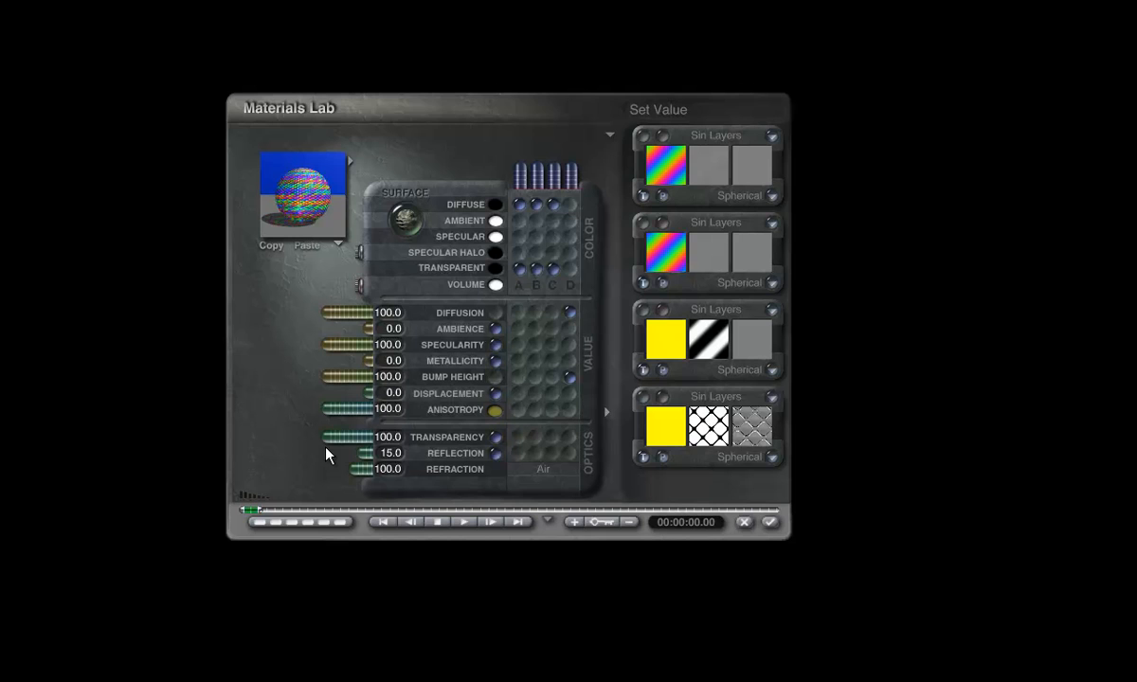
pyautogui.moveTo(553, 445)
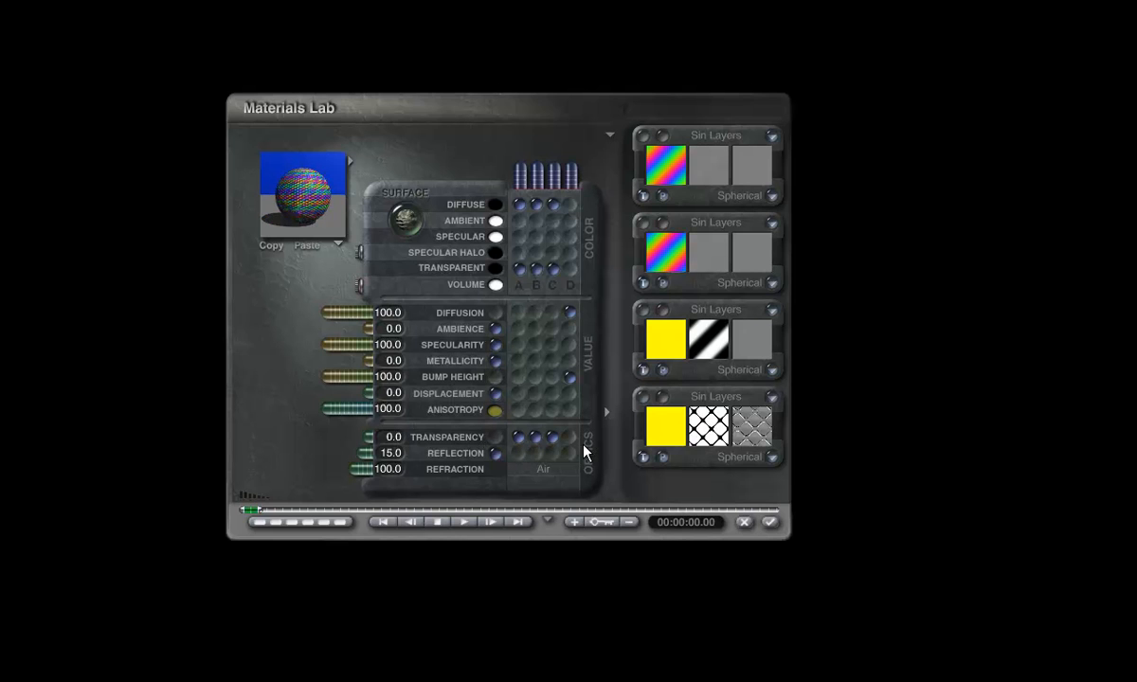
pyautogui.moveTo(497, 443)
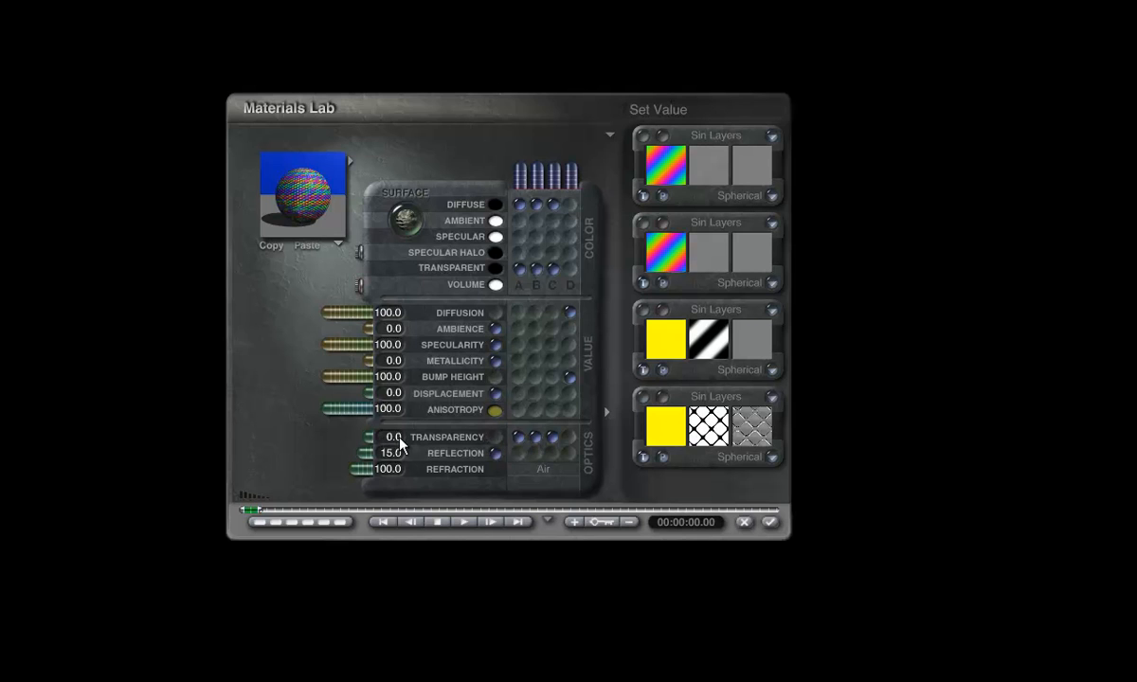
pyautogui.moveTo(313, 445)
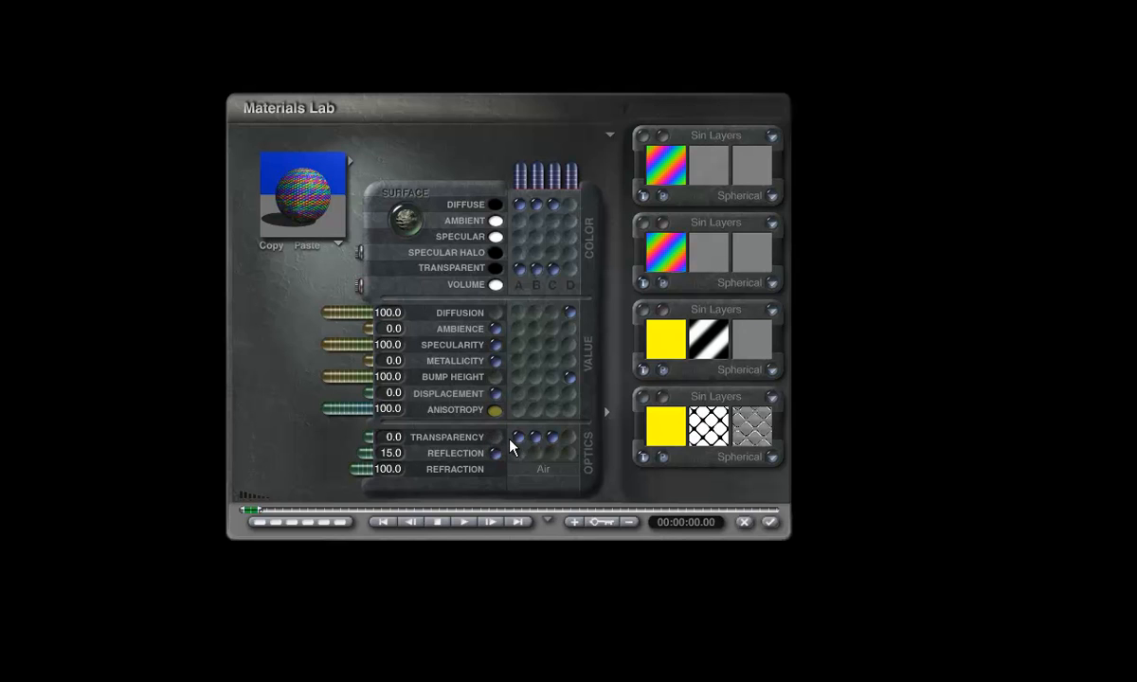
pyautogui.moveTo(529, 445)
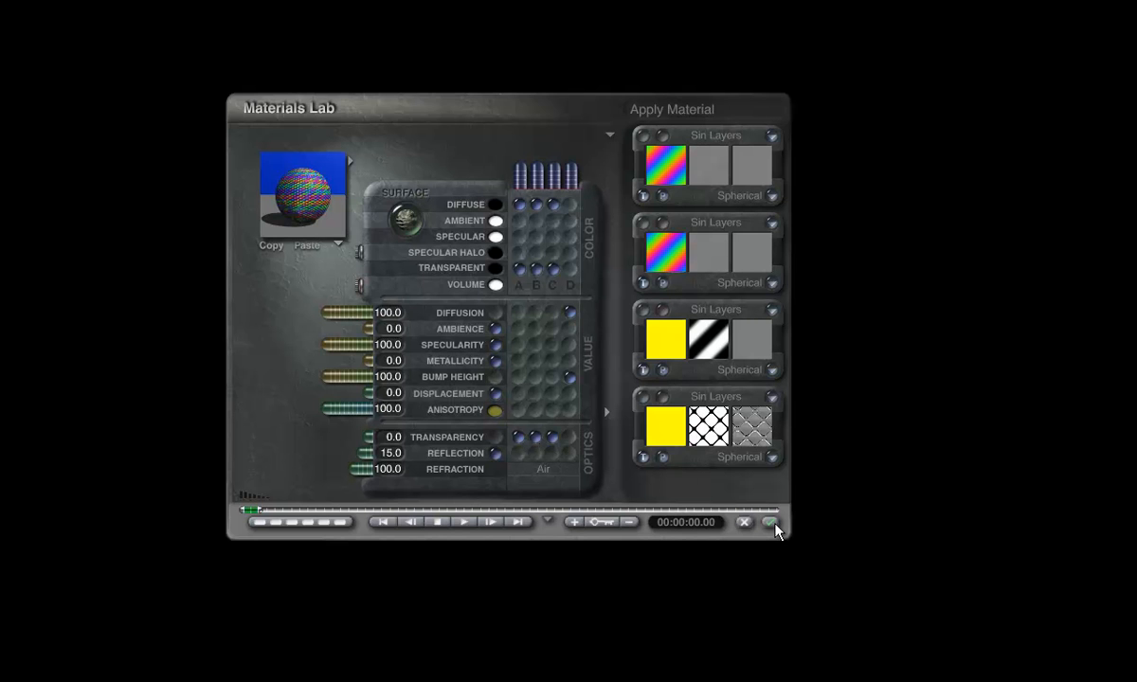
pyautogui.moveTo(773, 523)
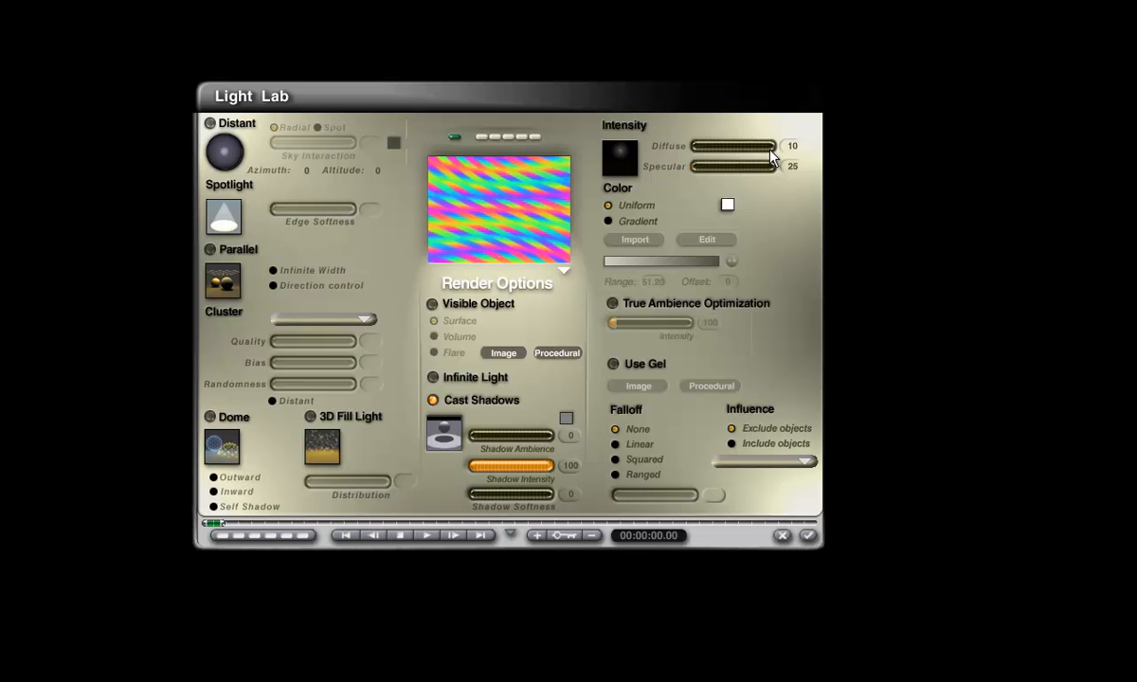
pyautogui.moveTo(784, 156)
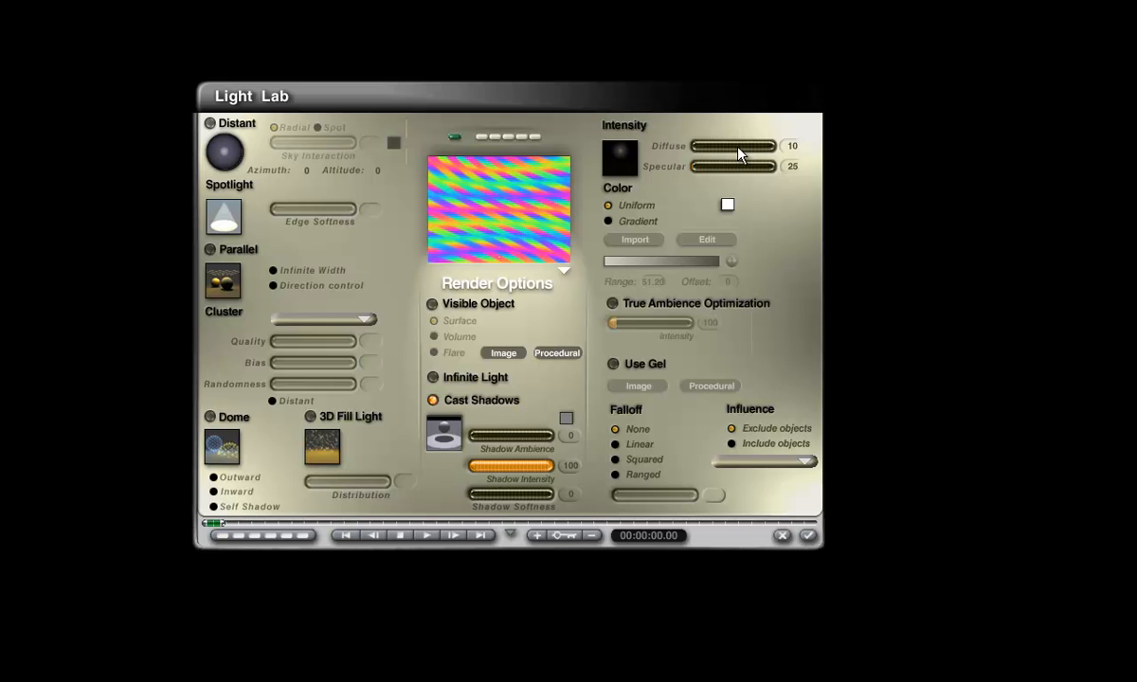
pyautogui.moveTo(752, 149)
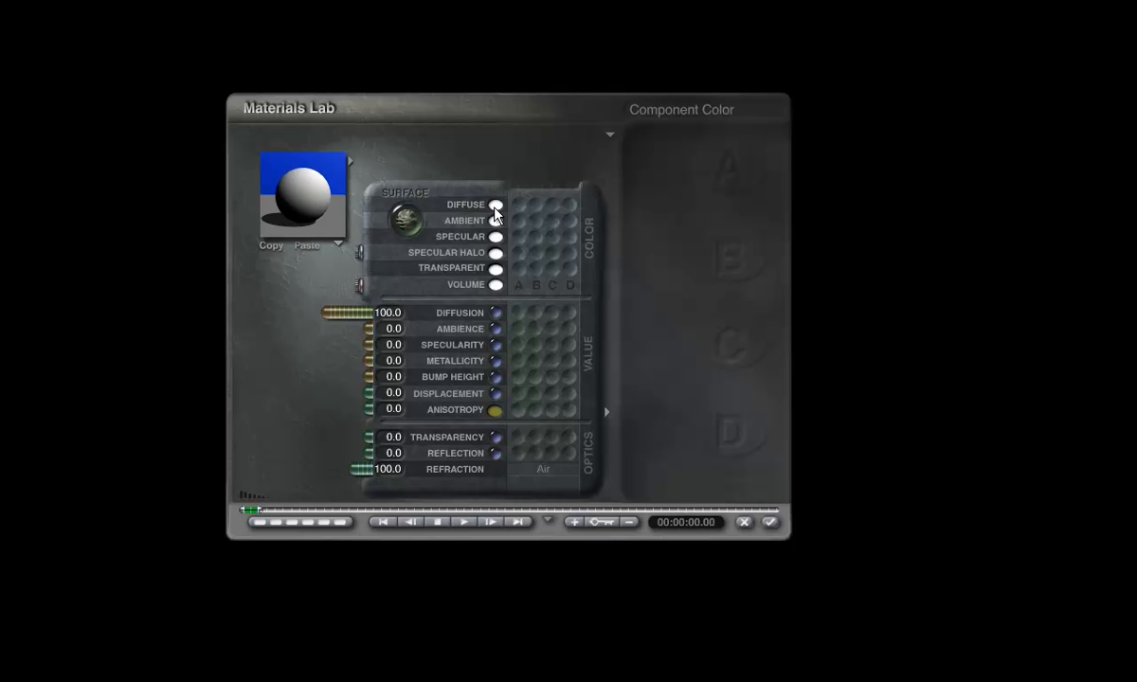
# Step: Set the material's colour swatch to mid grey 127, 127, 127 via HSV then RGB and confirm
pyautogui.click(496, 205)
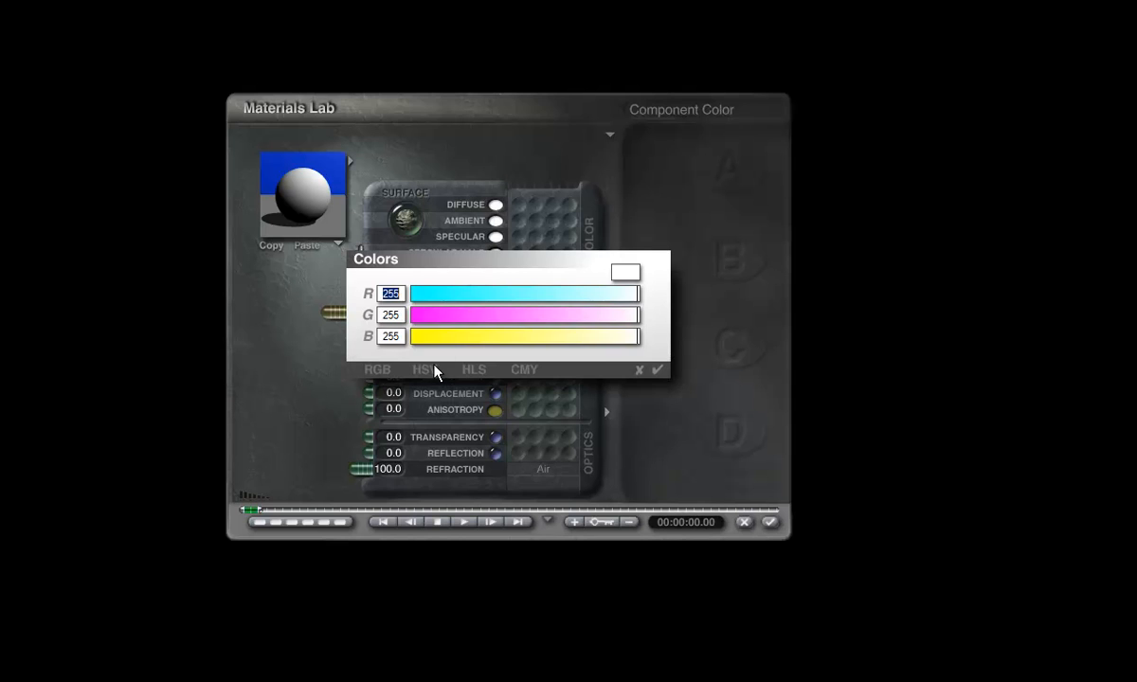
pyautogui.click(424, 370)
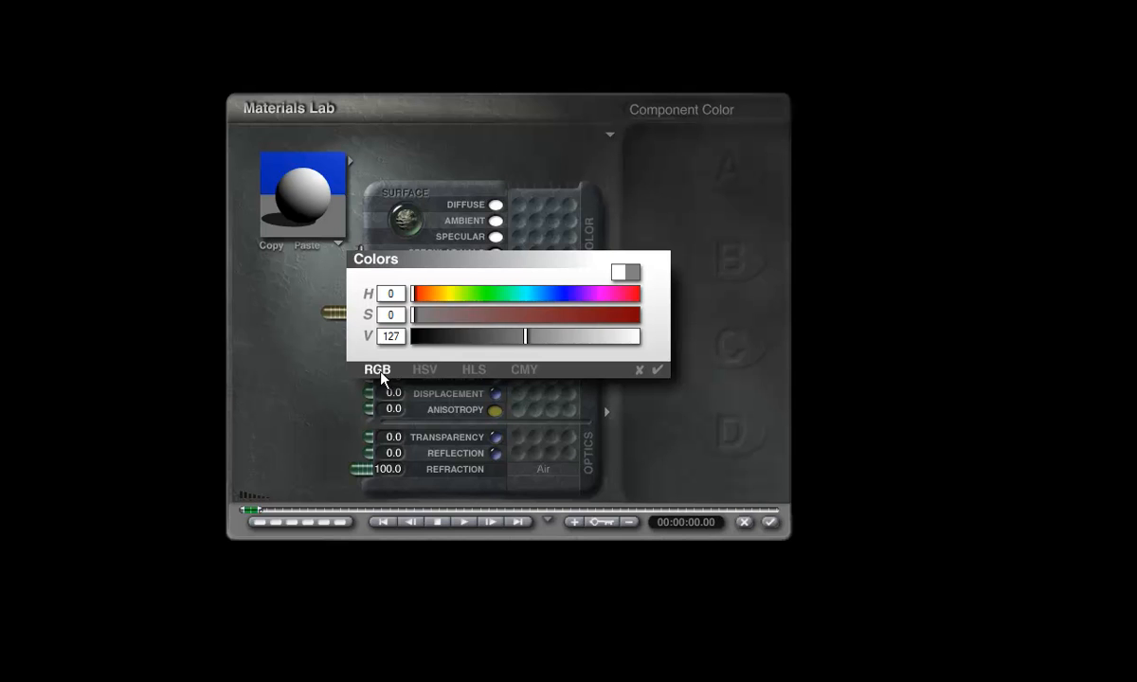
pyautogui.click(377, 370)
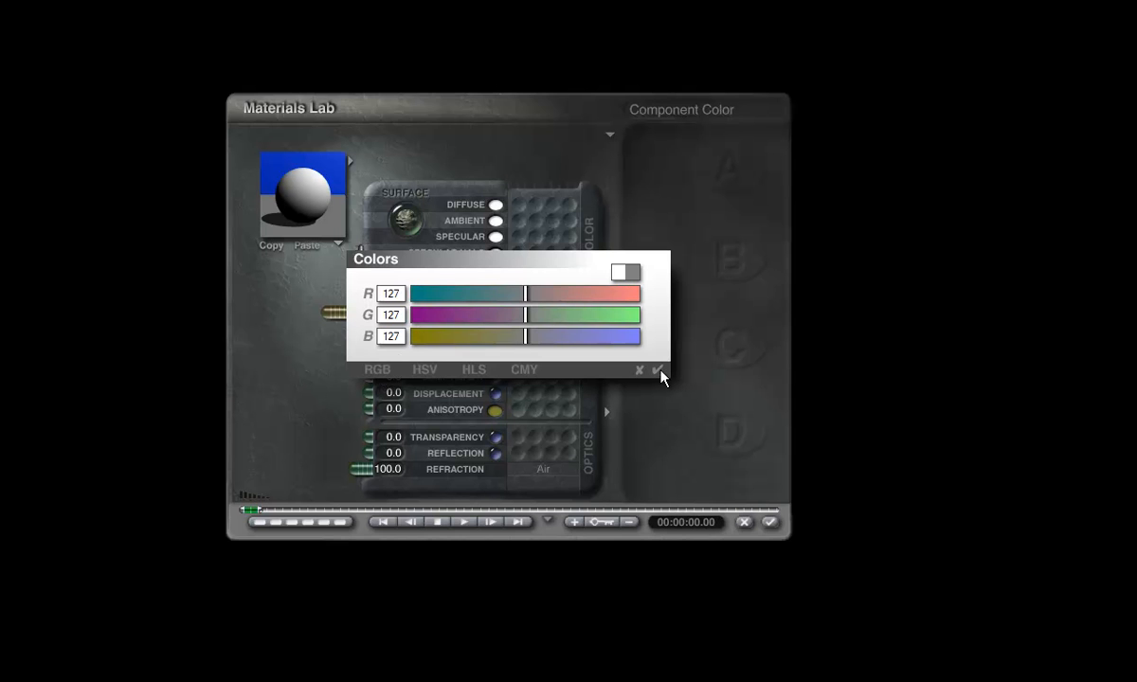
pyautogui.click(639, 370)
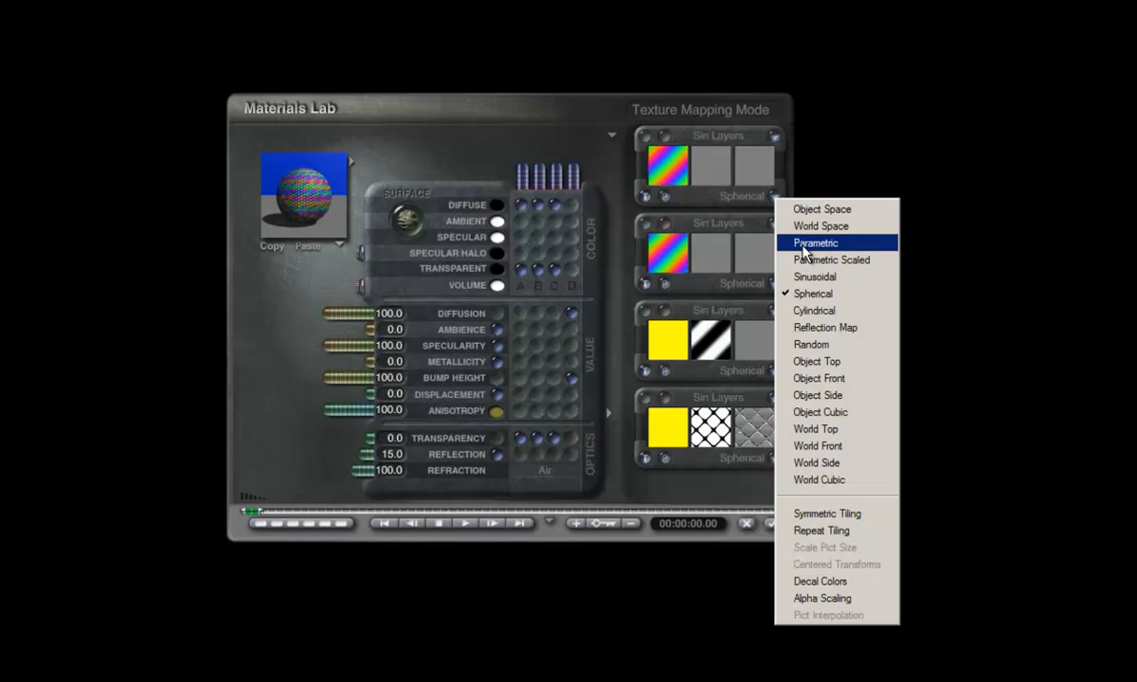
# Step: Switch the texture's mapping mode from Spherical to Parametric
pyautogui.click(815, 243)
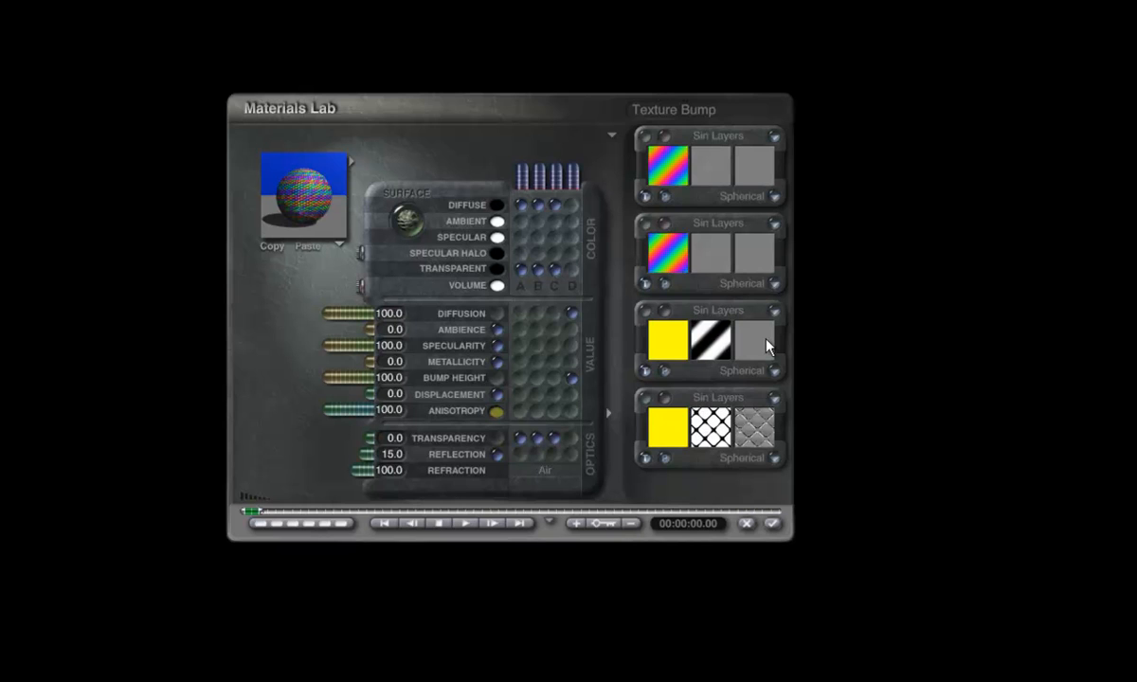
pyautogui.moveTo(773, 342)
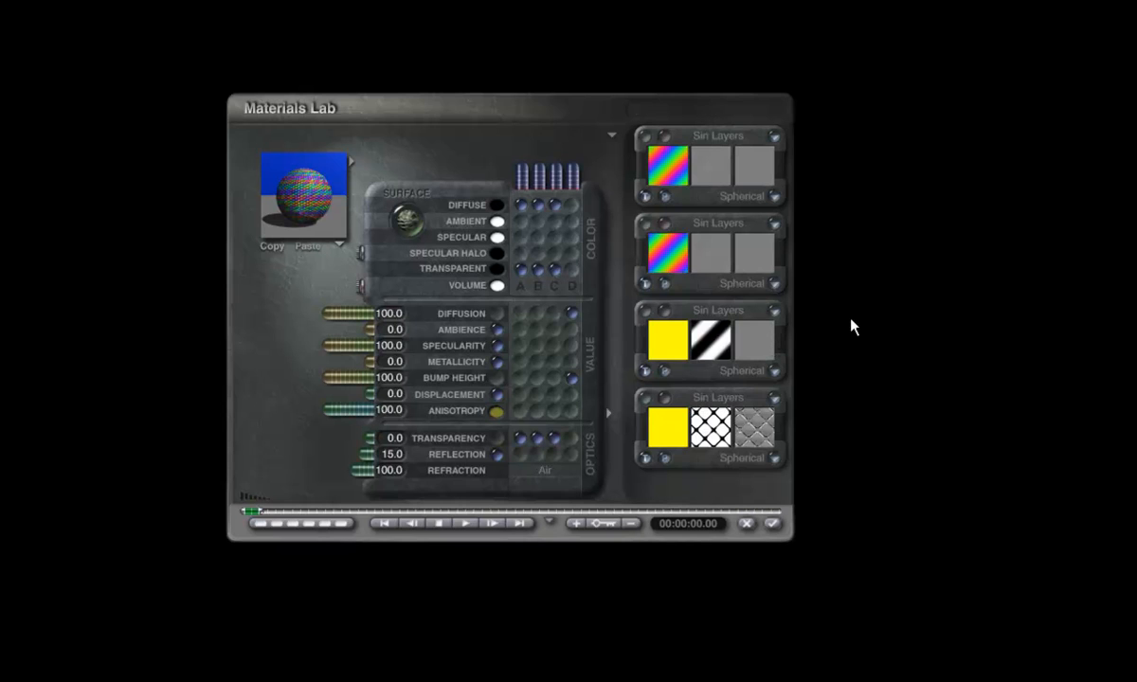
pyautogui.moveTo(870, 312)
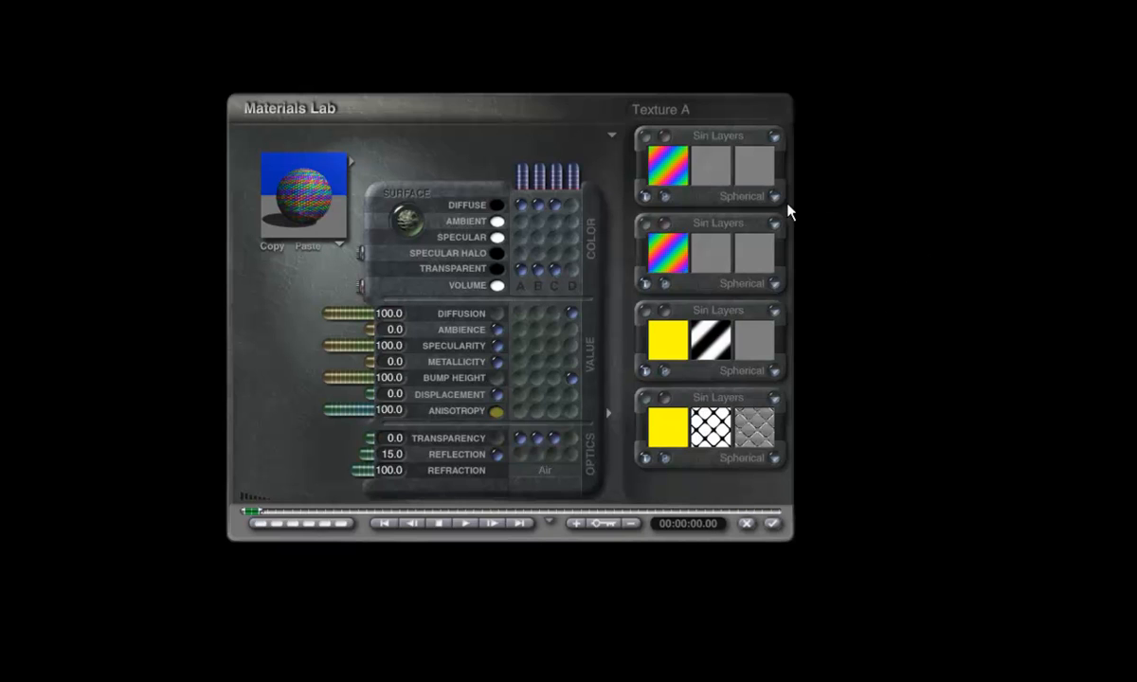
pyautogui.click(743, 195)
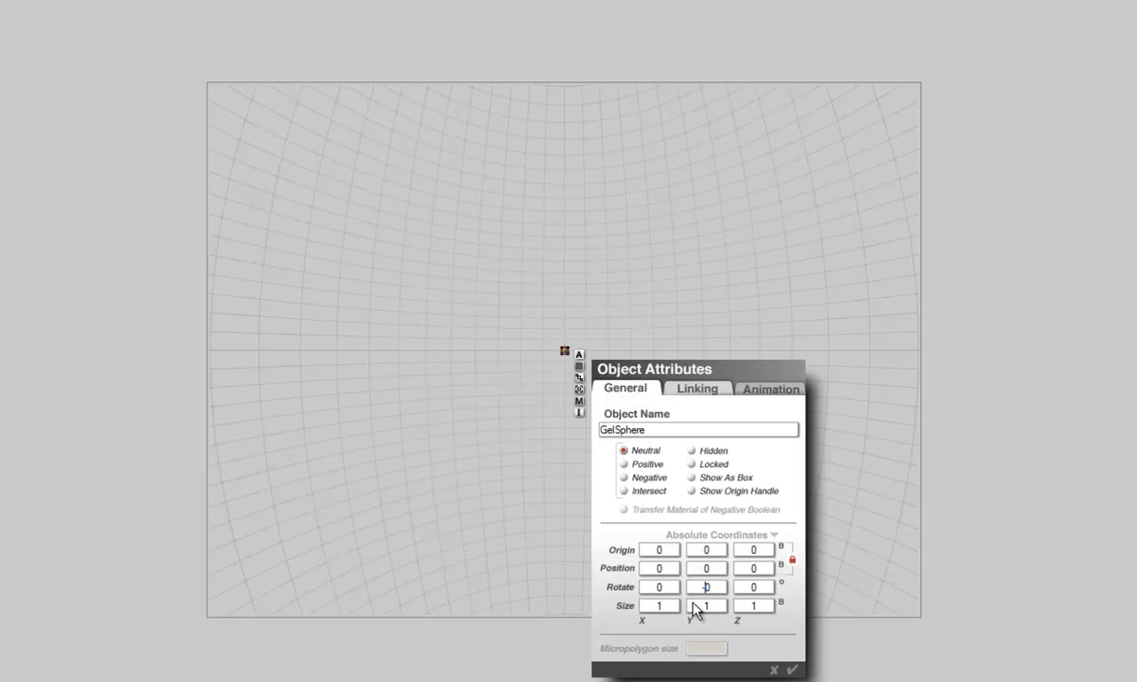
# Step: Set GelSphere's Rotate Y to -90 degrees and confirm the attributes
pyautogui.write('-90')
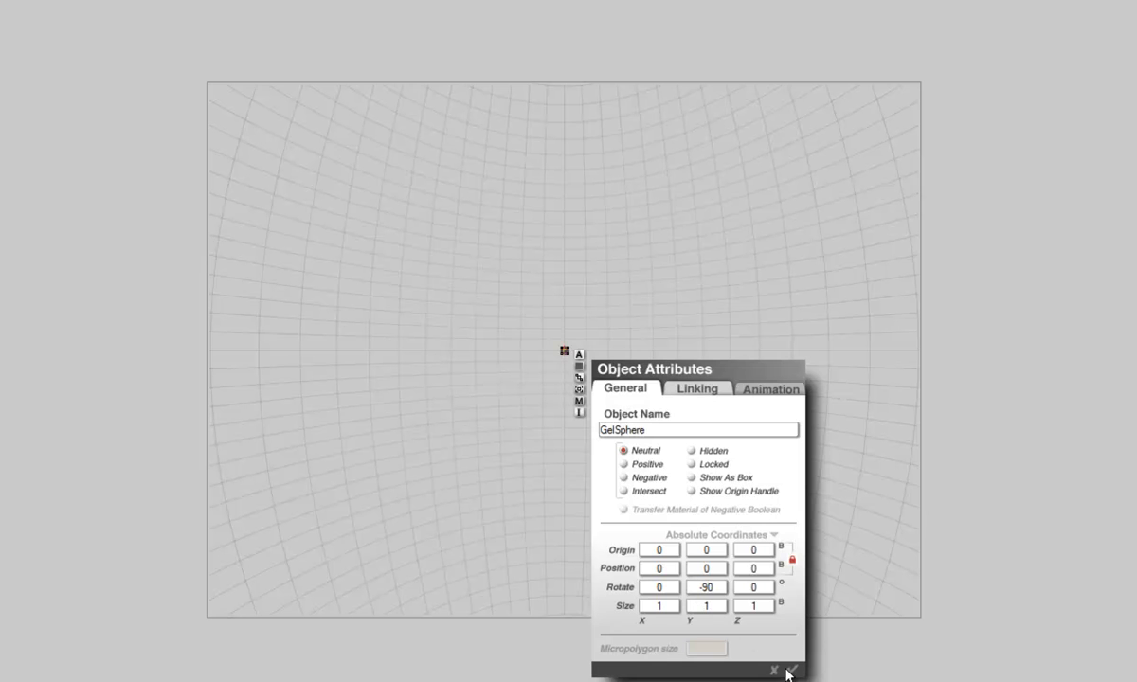
pyautogui.click(784, 671)
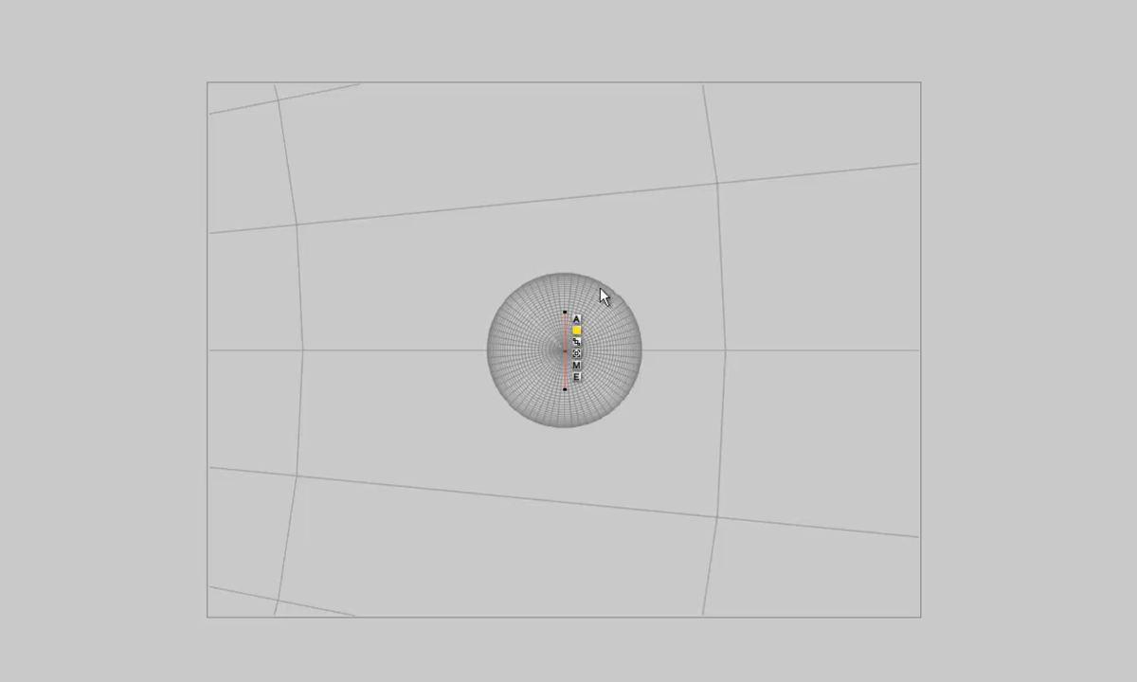
pyautogui.moveTo(602, 456)
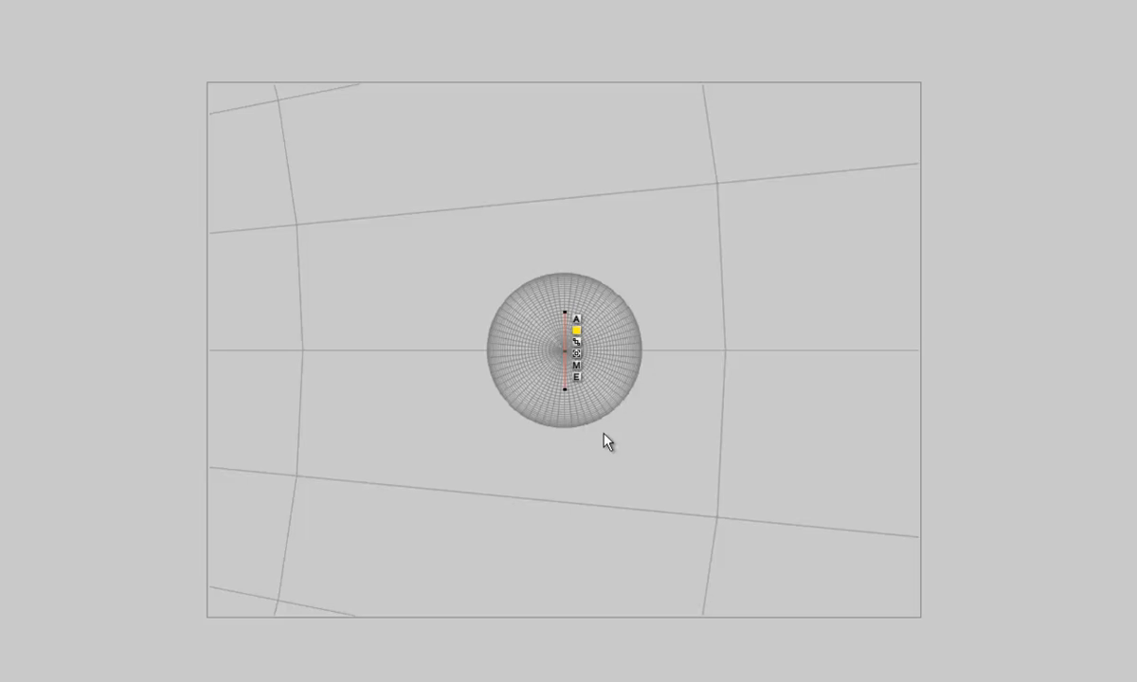
pyautogui.moveTo(595, 426)
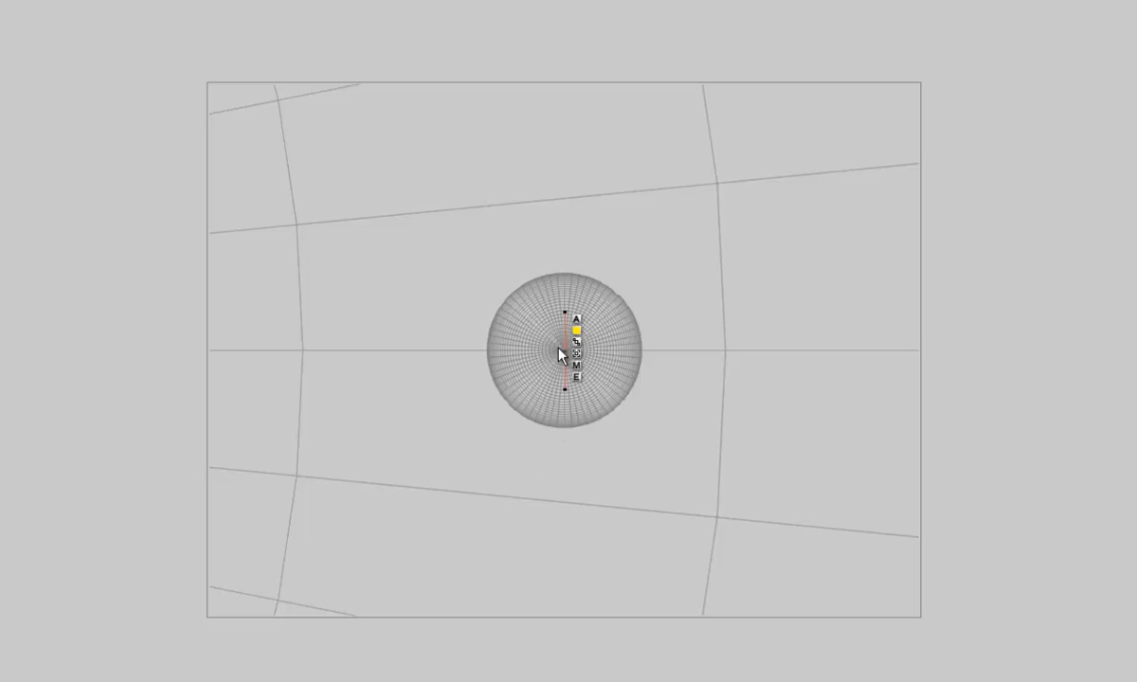
pyautogui.moveTo(265, 273)
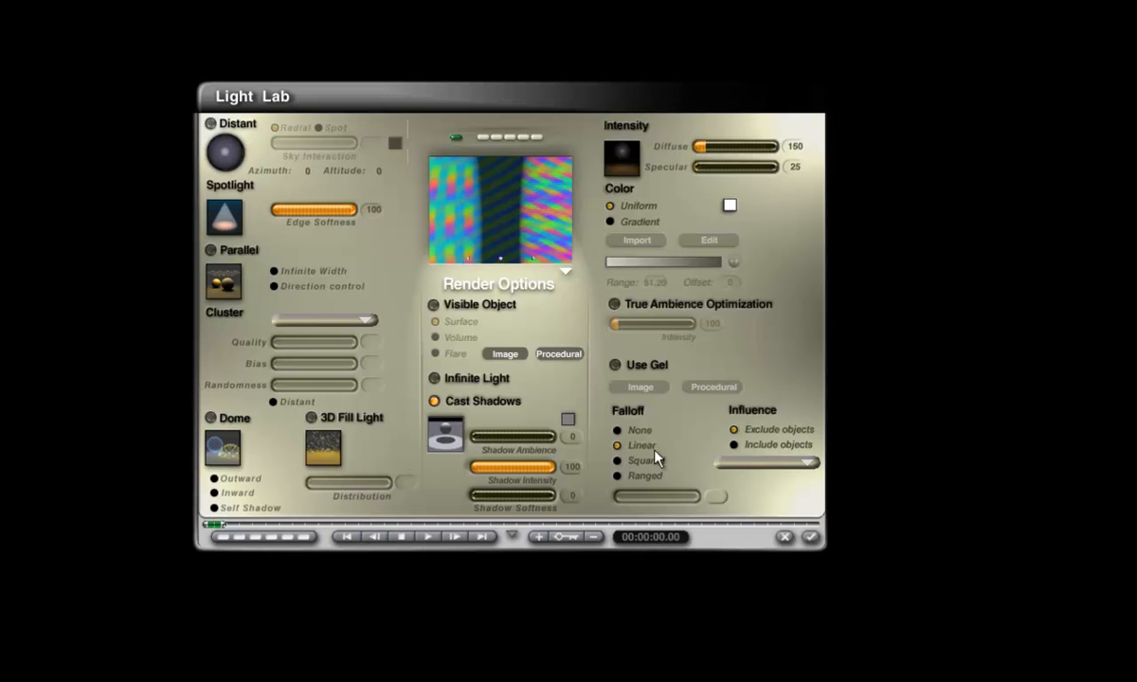
pyautogui.moveTo(400, 354)
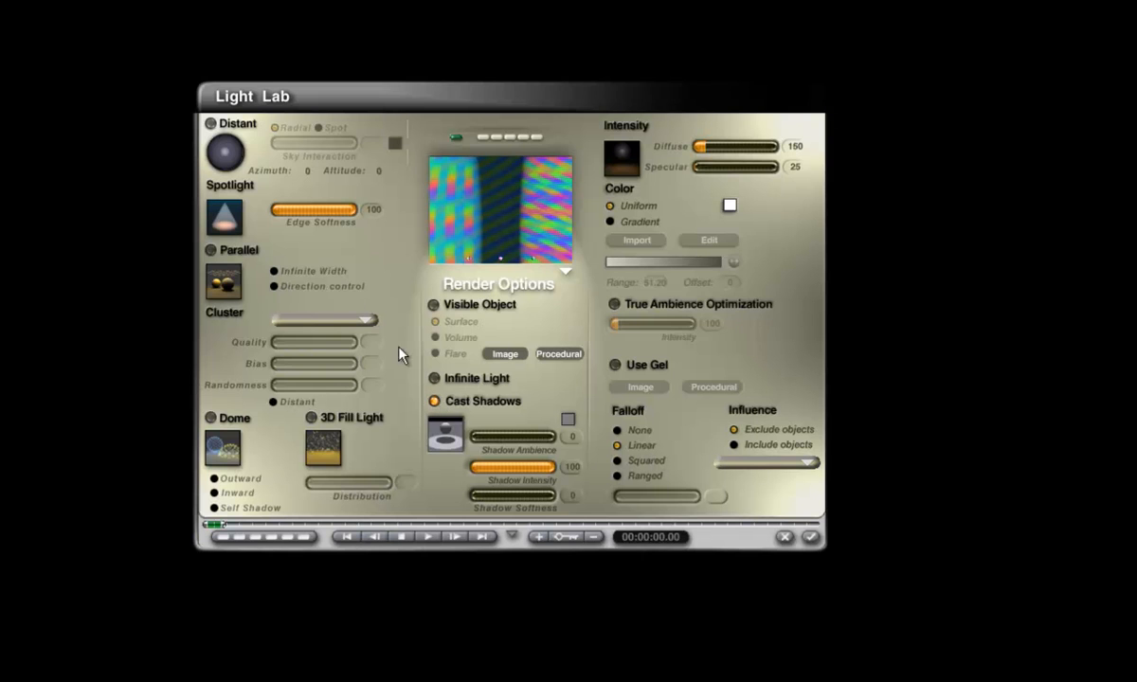
pyautogui.moveTo(388, 231)
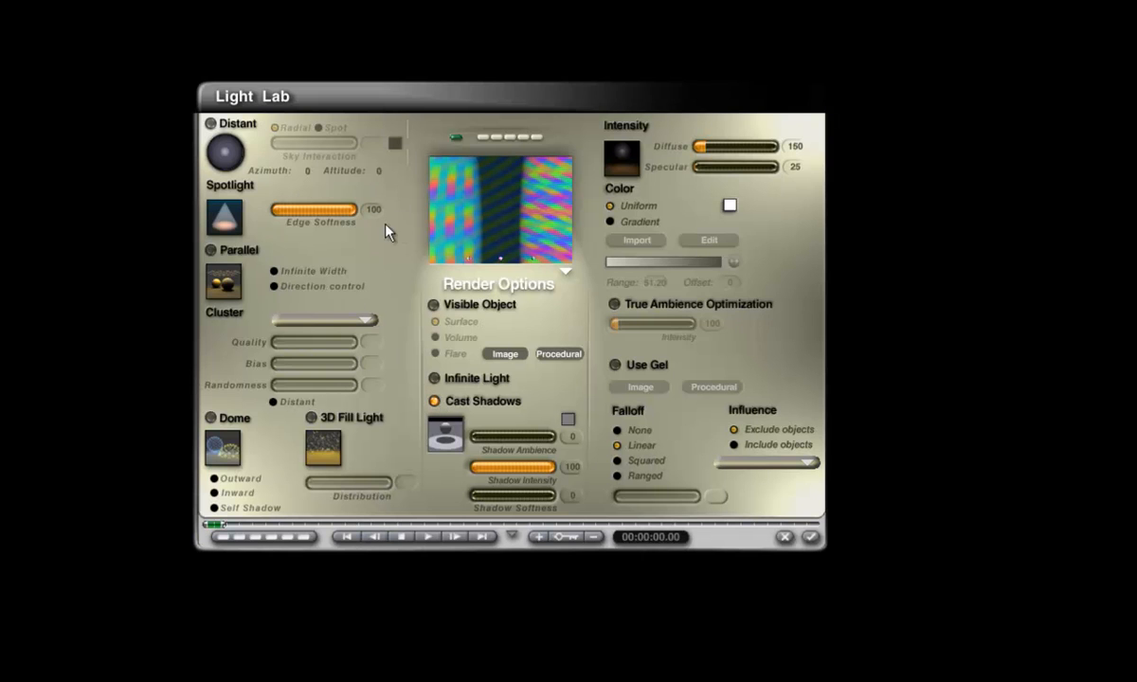
pyautogui.moveTo(379, 231)
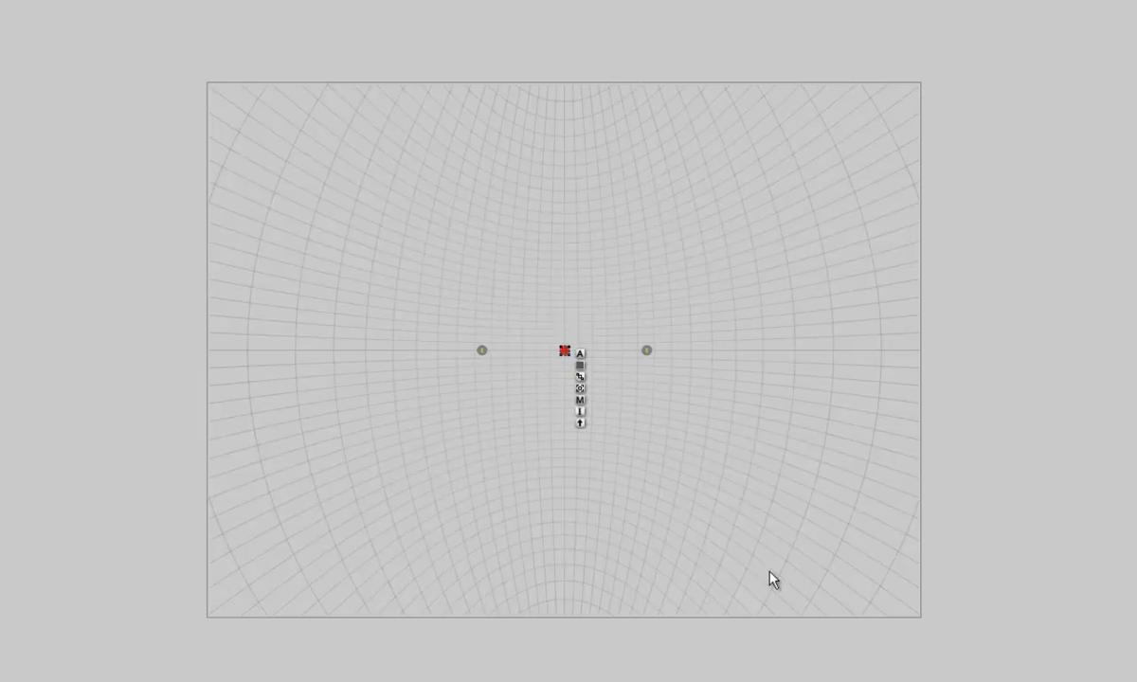
pyautogui.moveTo(581, 425)
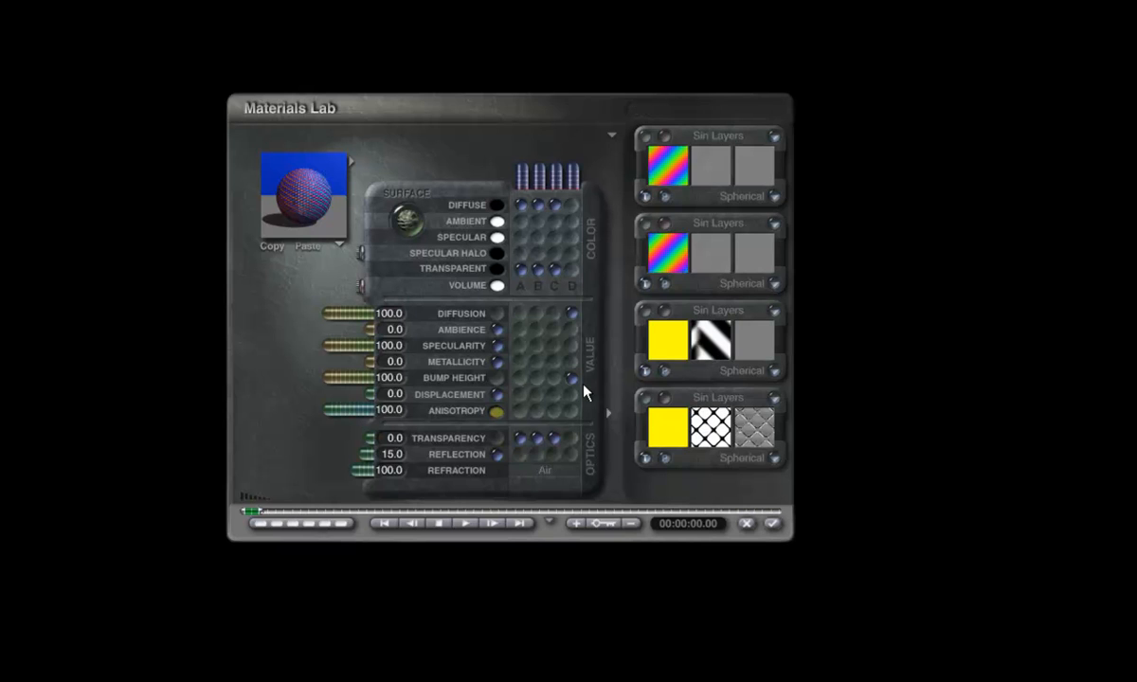
pyautogui.moveTo(576, 447)
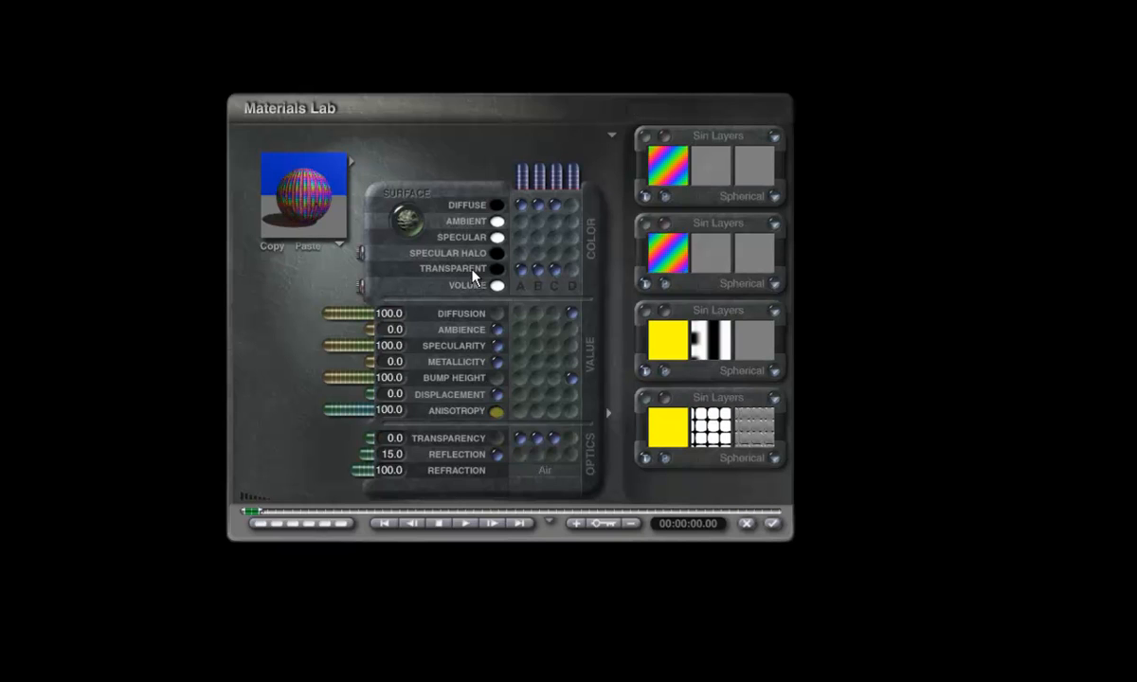
pyautogui.moveTo(454, 443)
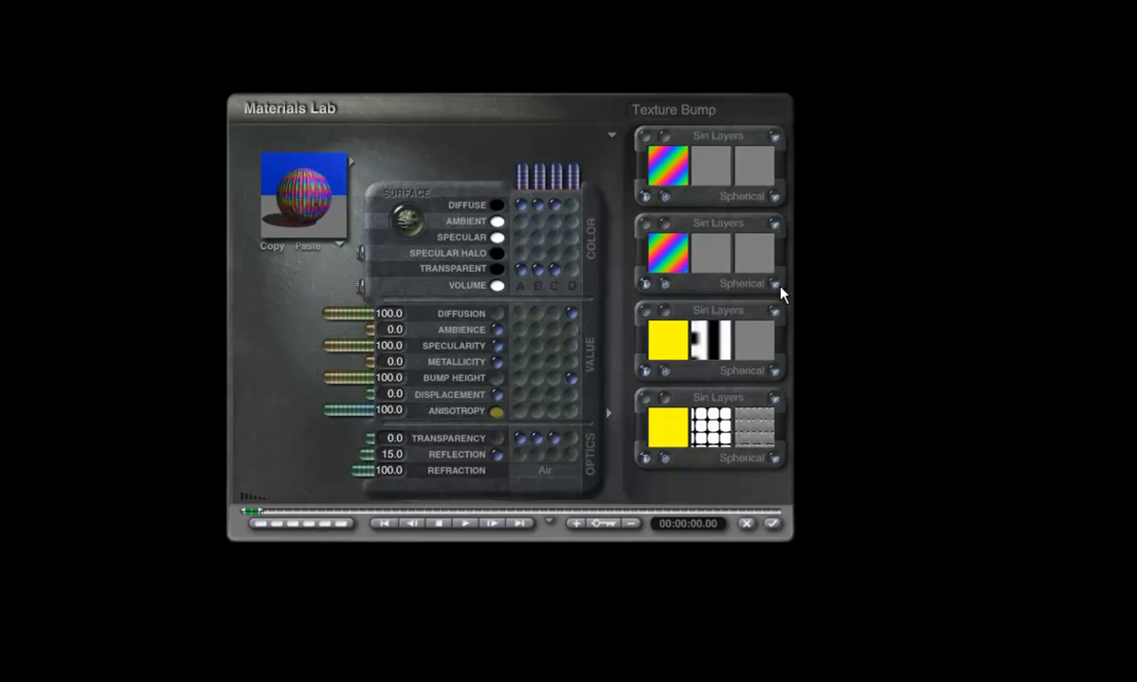
pyautogui.moveTo(761, 528)
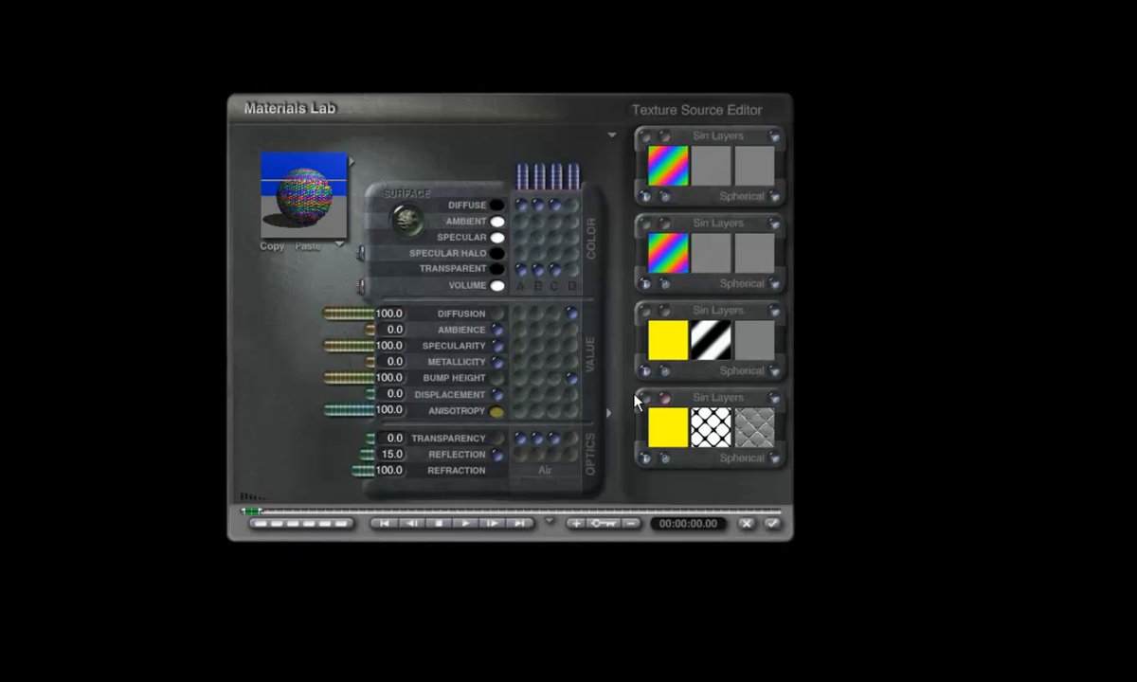
# Step: Select the sphere so its rainbow-striped material can be edited in the Materials Lab
pyautogui.click(307, 246)
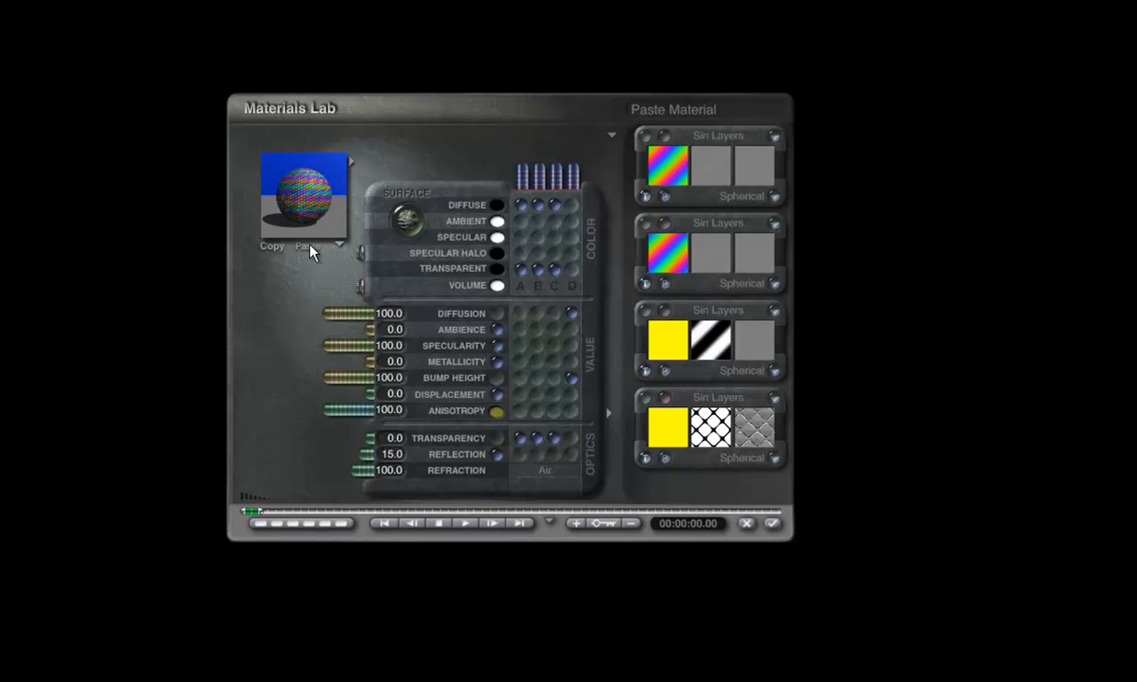
pyautogui.moveTo(489, 227)
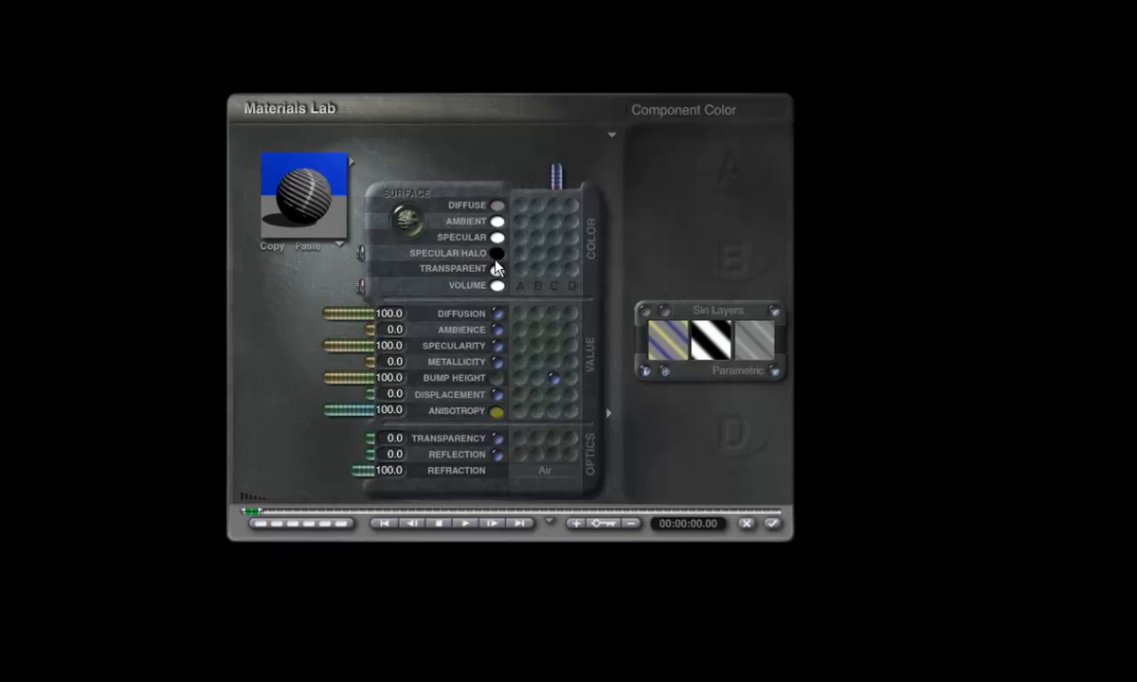
# Step: Clear the texture components and raise Reflection to 30 for a plain glossy grey surface
pyautogui.click(667, 341)
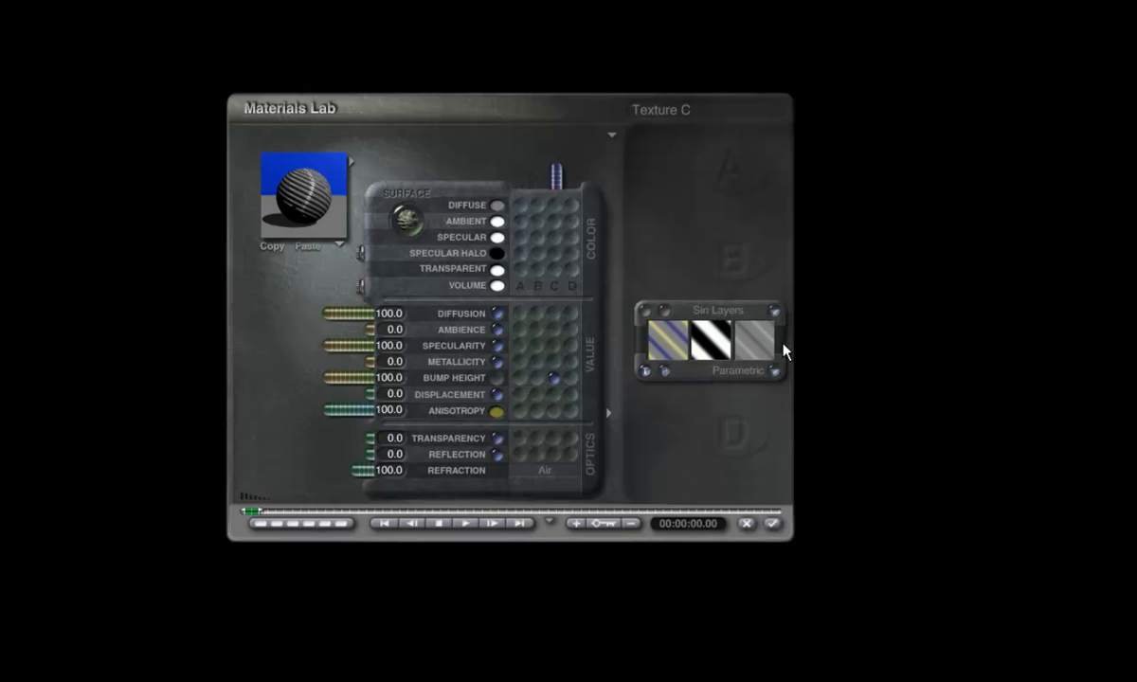
pyautogui.moveTo(597, 420)
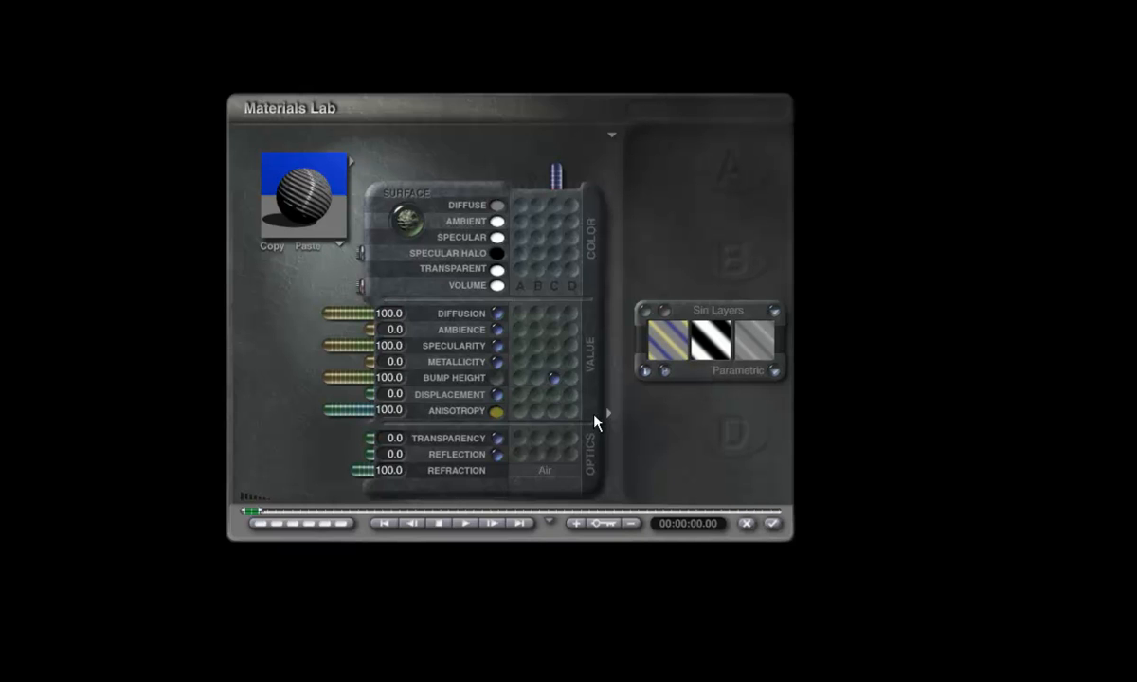
pyautogui.click(603, 413)
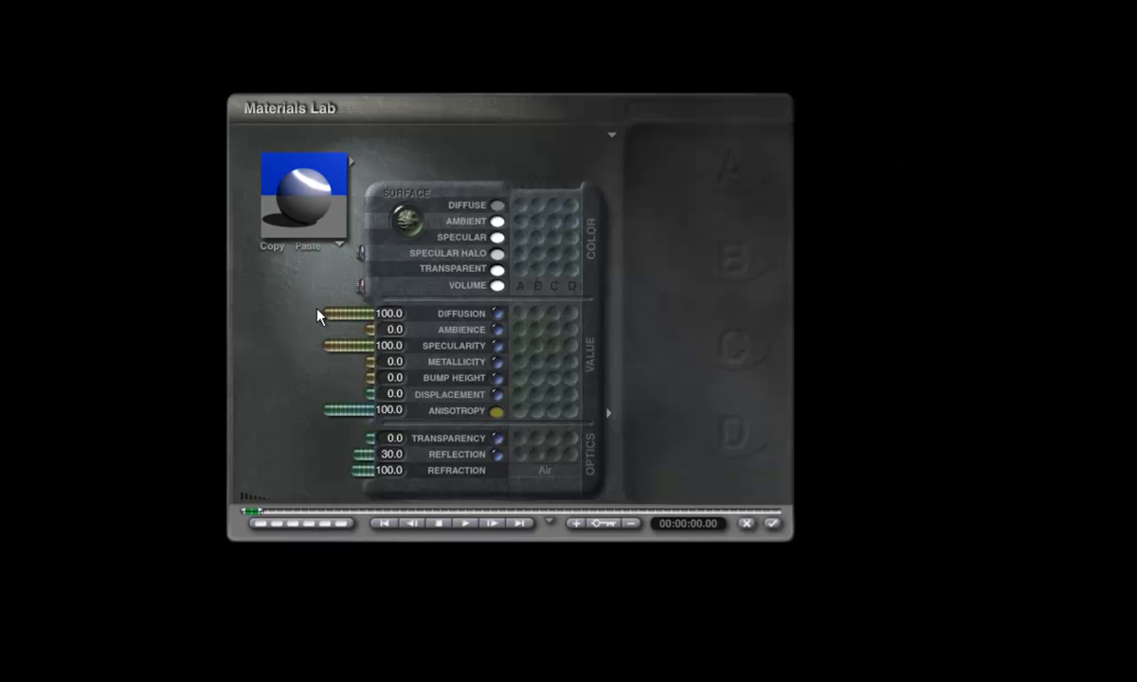
pyautogui.moveTo(305, 319)
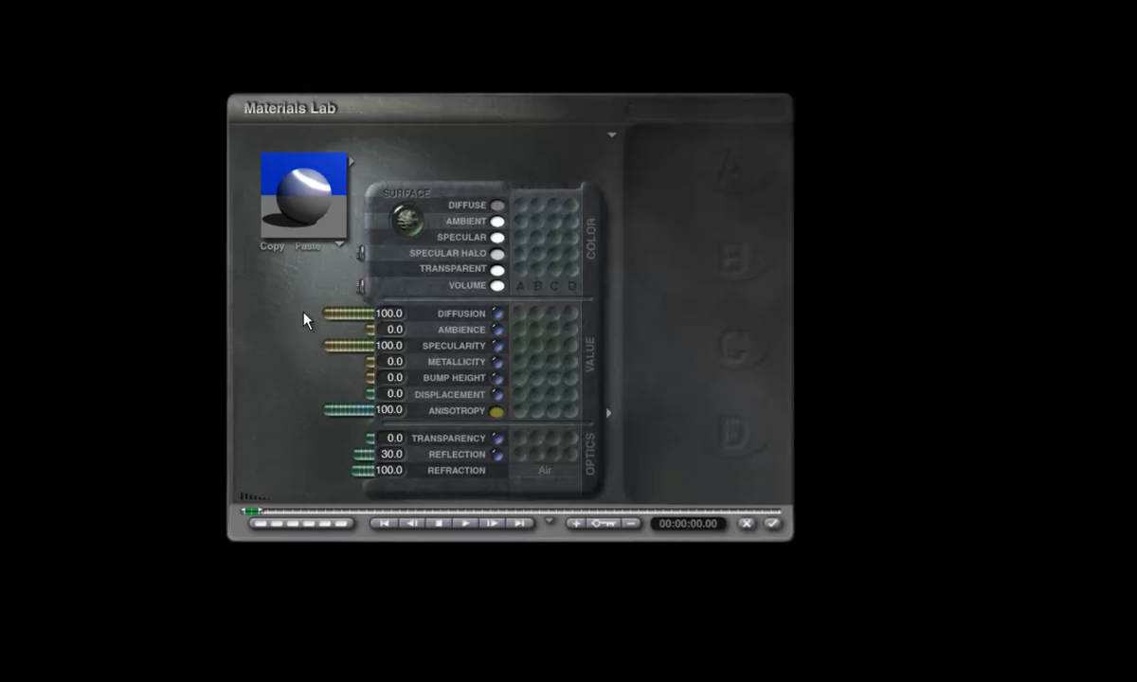
pyautogui.moveTo(493, 286)
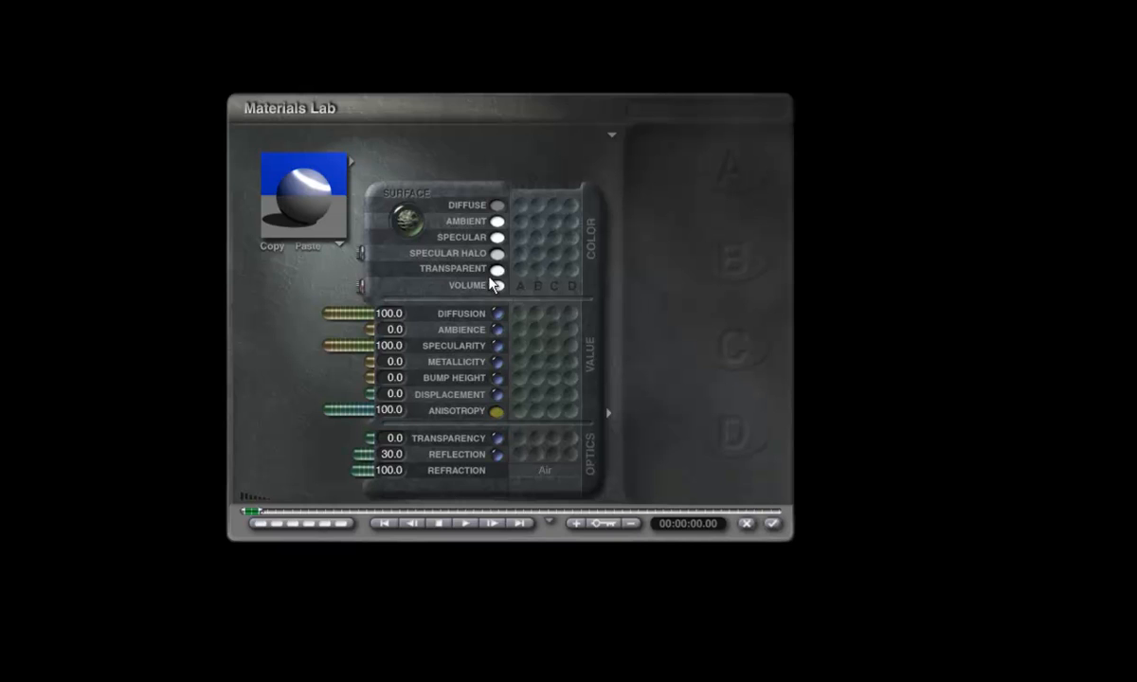
pyautogui.moveTo(300, 415)
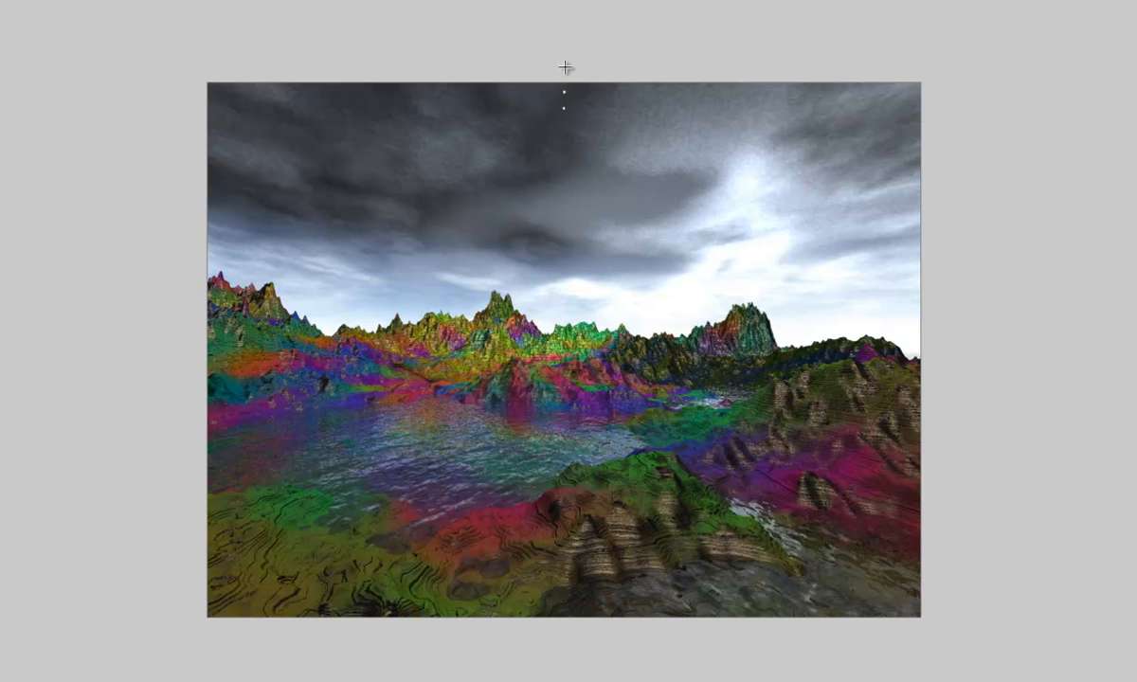
pyautogui.moveTo(565, 118)
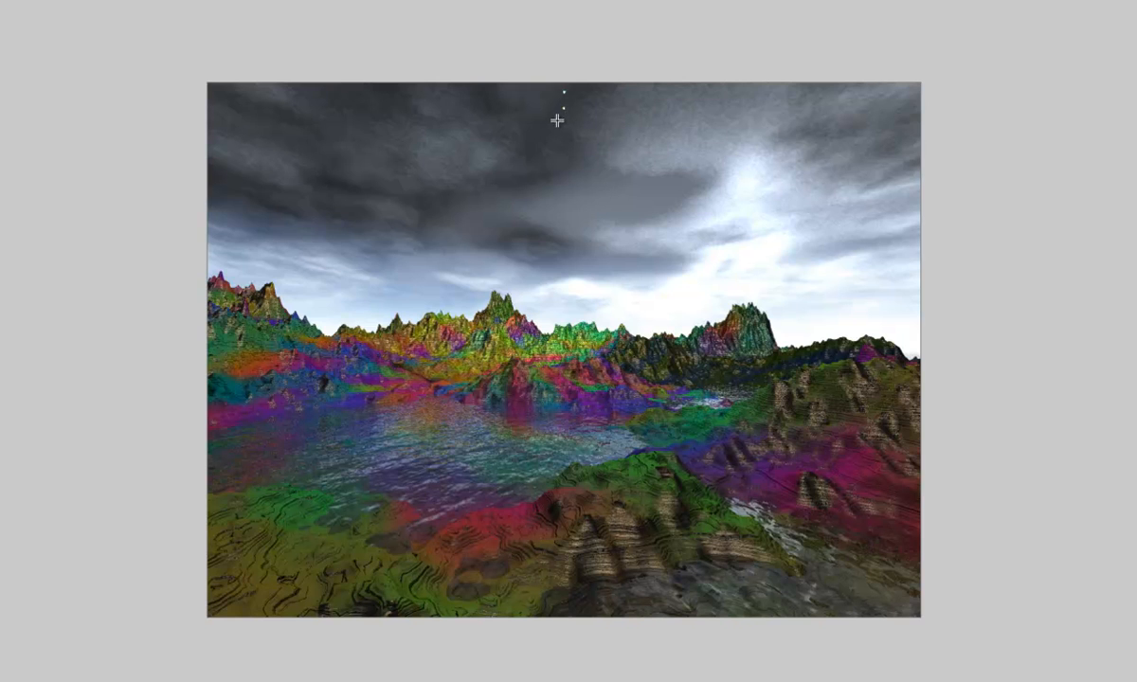
pyautogui.moveTo(561, 108)
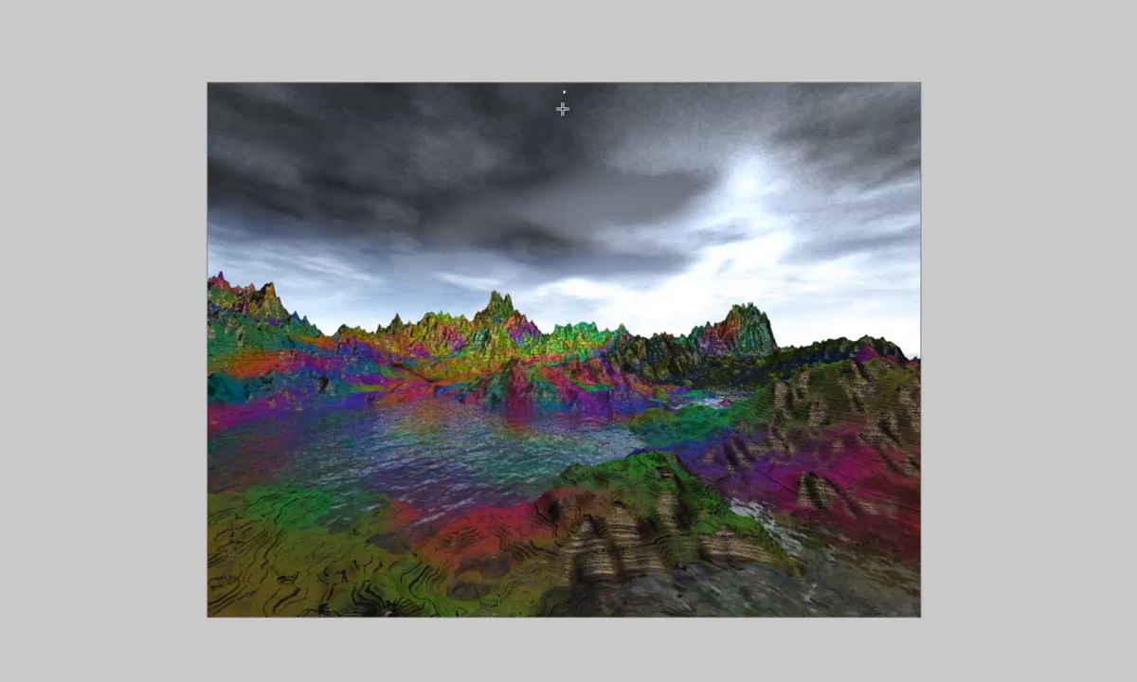
pyautogui.moveTo(428, 232)
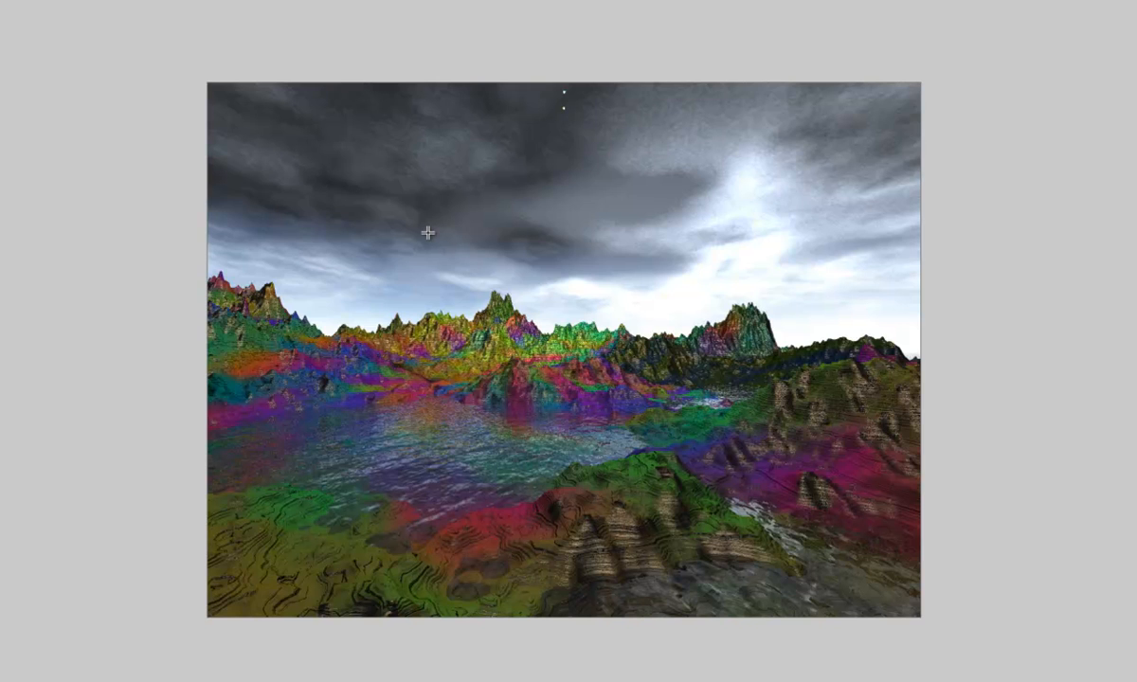
pyautogui.moveTo(436, 246)
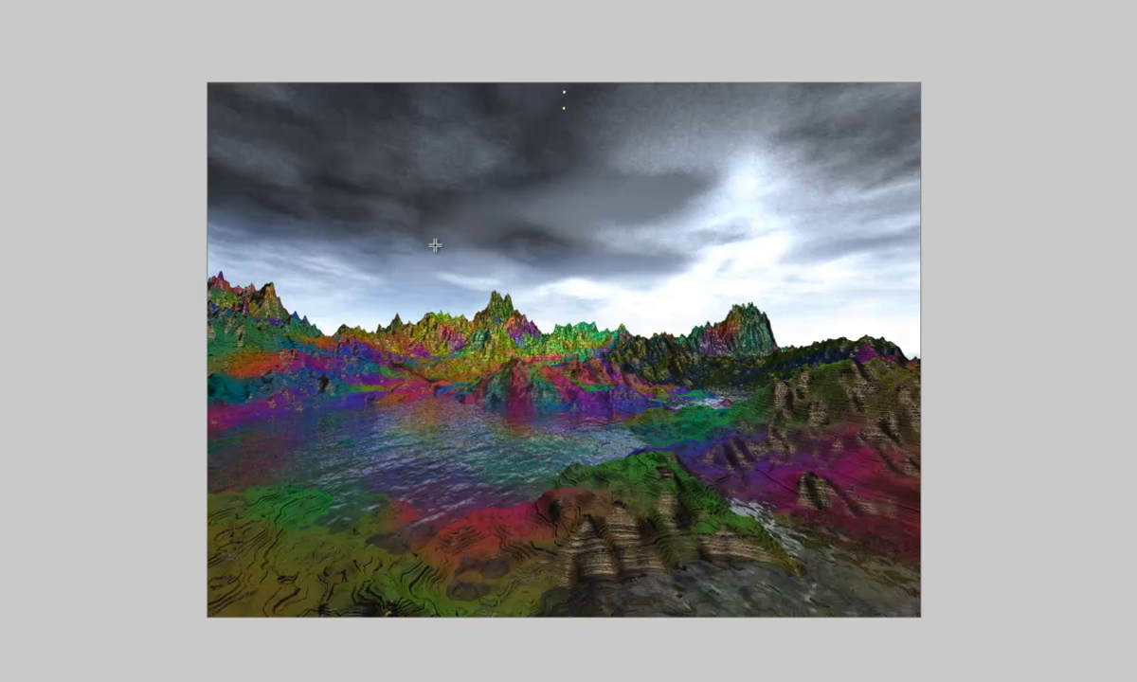